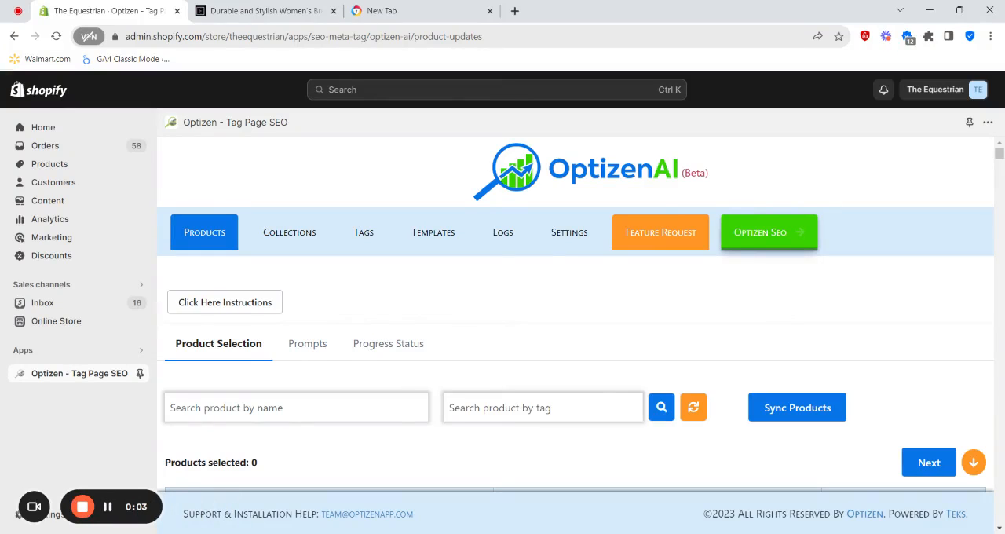
mouse_move(515, 317)
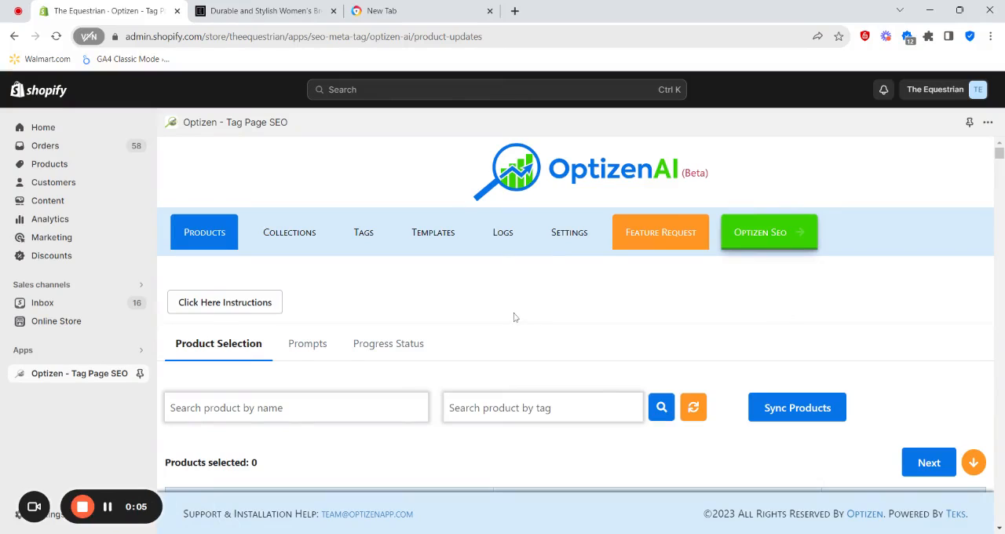
mouse_move(509, 321)
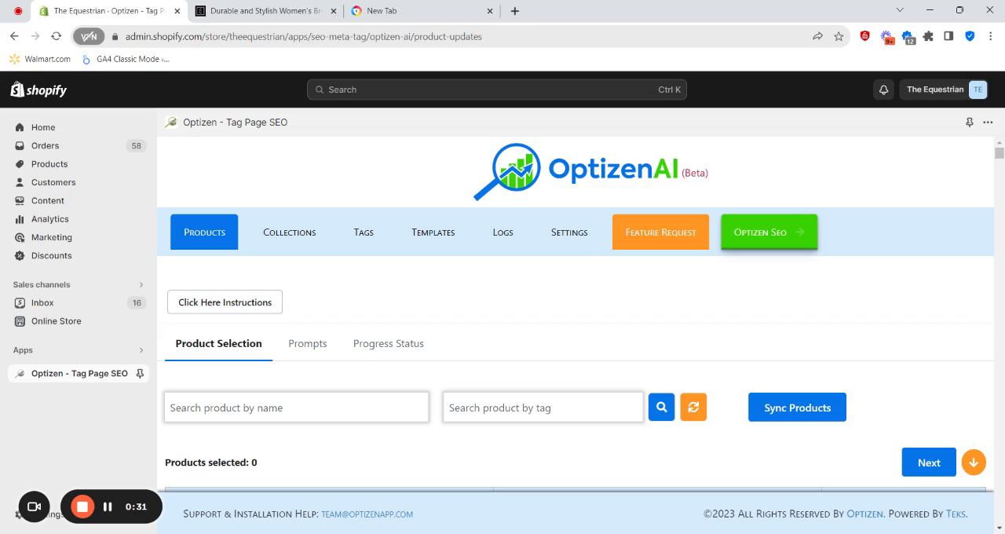
mouse_move(508, 306)
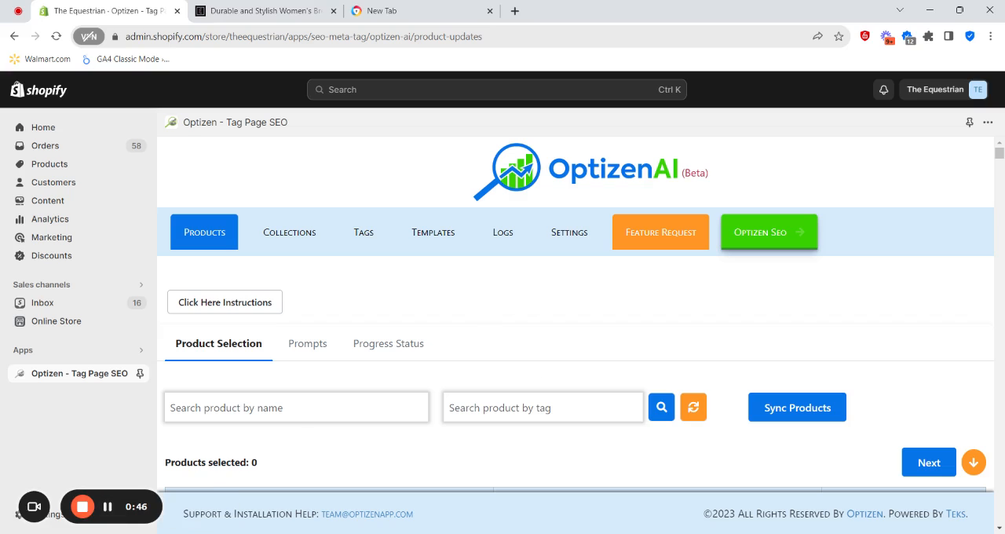
mouse_move(807, 352)
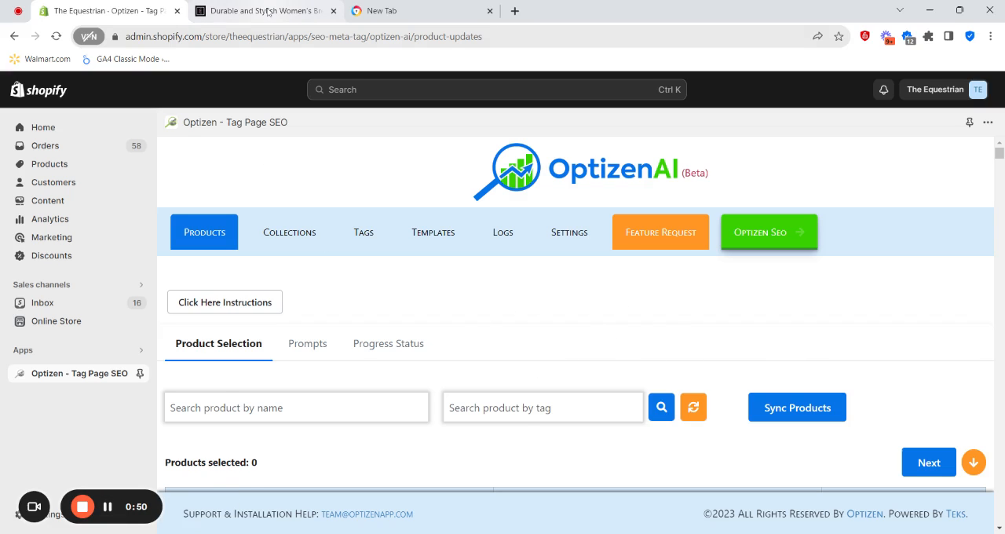
- Search 'ELT WOMEN'S BREECHES - GALA COLLECTION', select that product and continue to the Prompts step
left_click(264, 11)
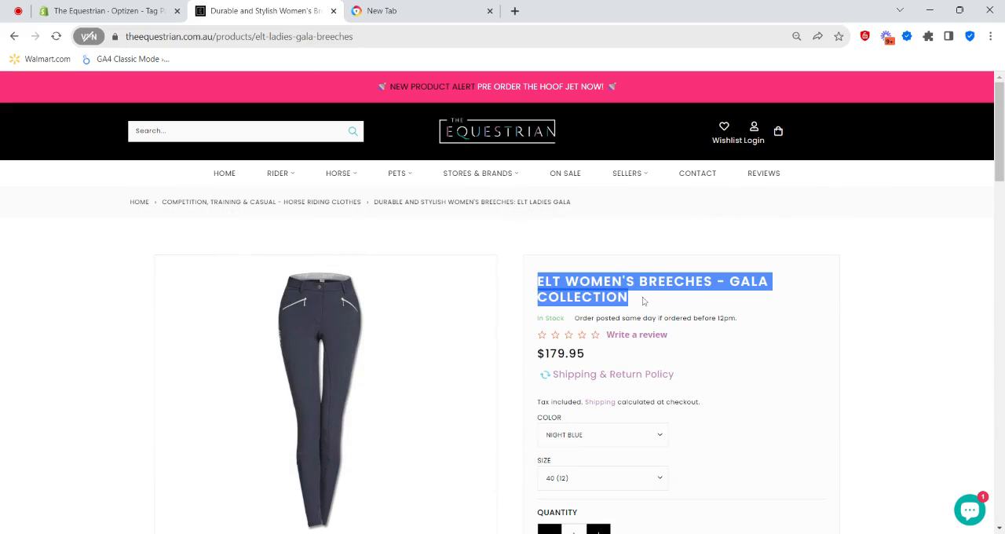
left_click(107, 11)
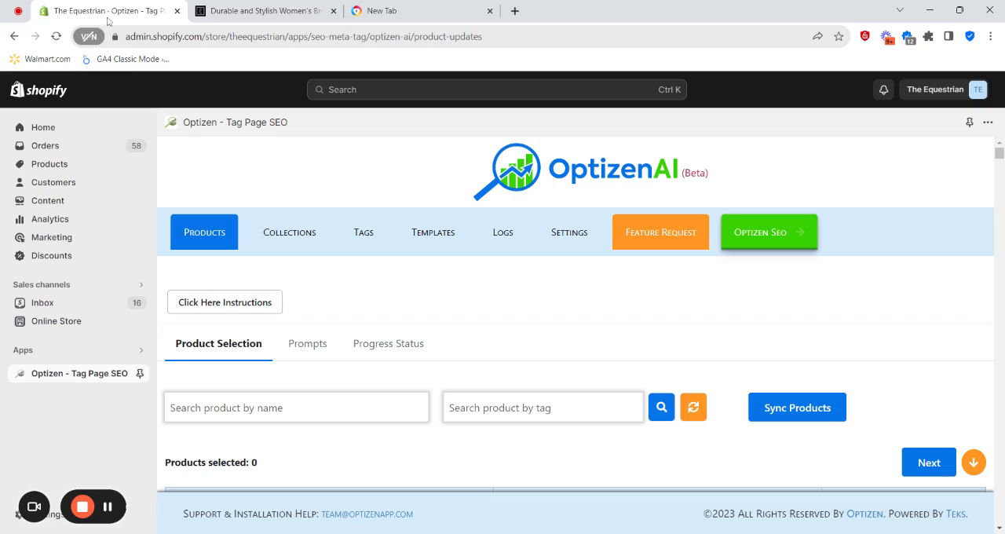
type("ELT WOMEN'S BREECHES - GALA COLLECTION")
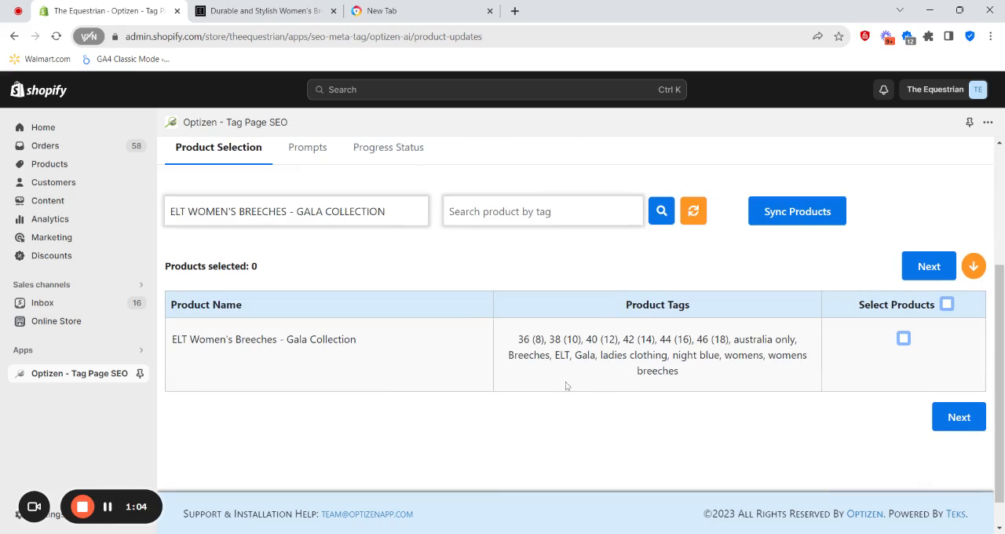
left_click(903, 338)
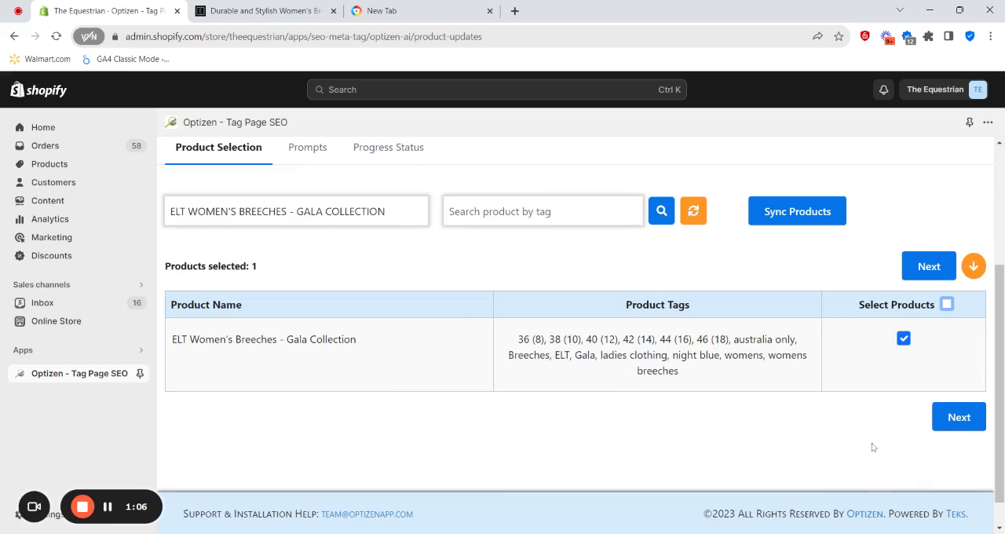
left_click(958, 416)
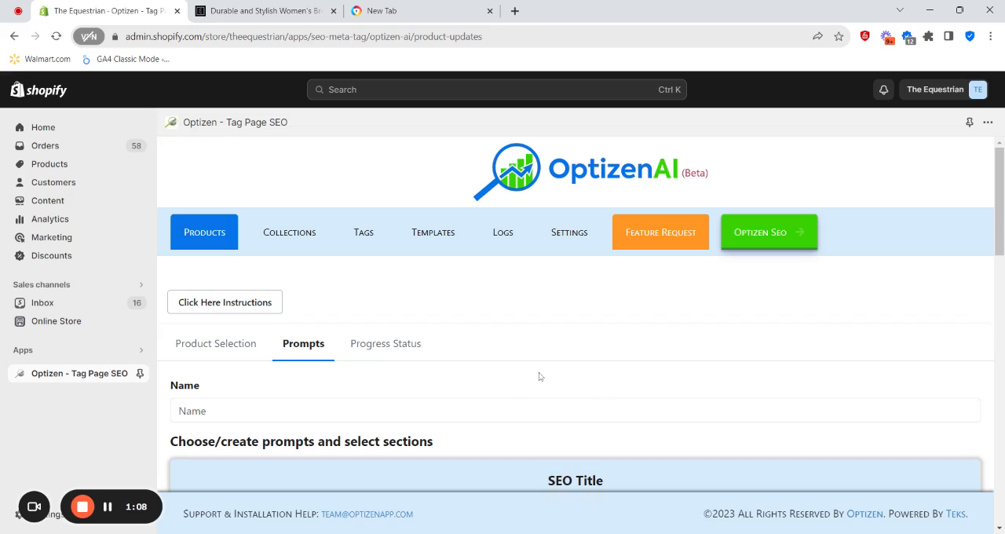
mouse_move(297, 359)
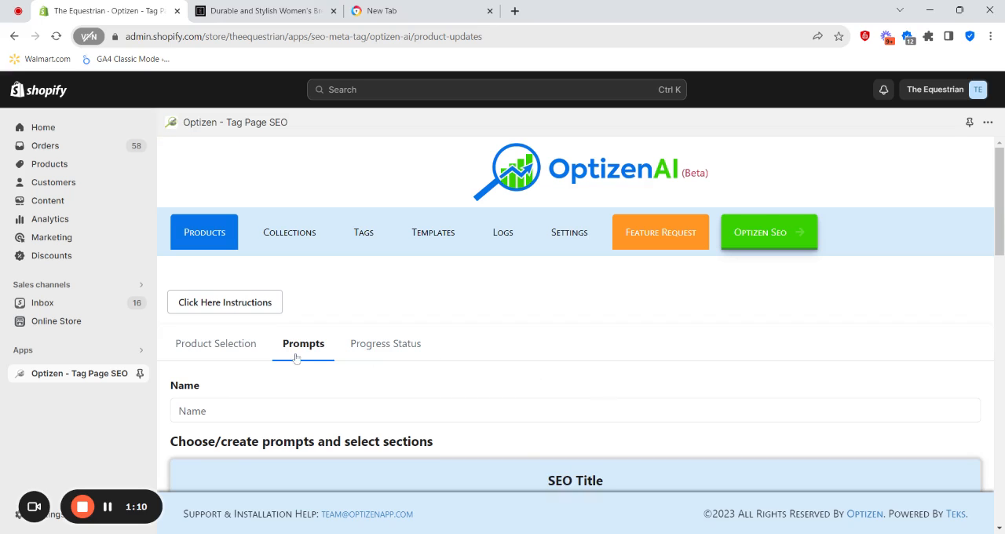
- Scroll past SEO Title, H1 and SEO Description to the Product Description prompt dropdown
scroll("down", 3)
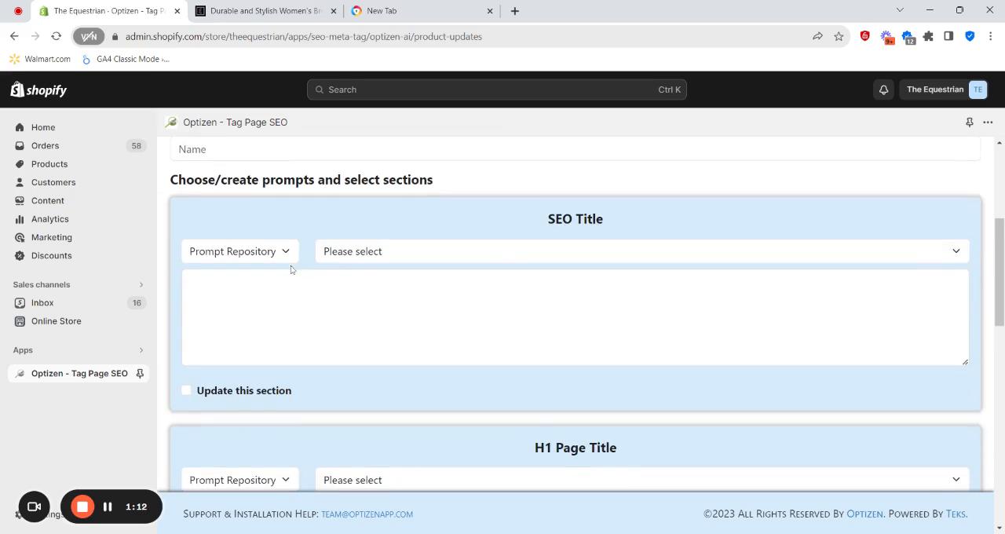
scroll("up", 3)
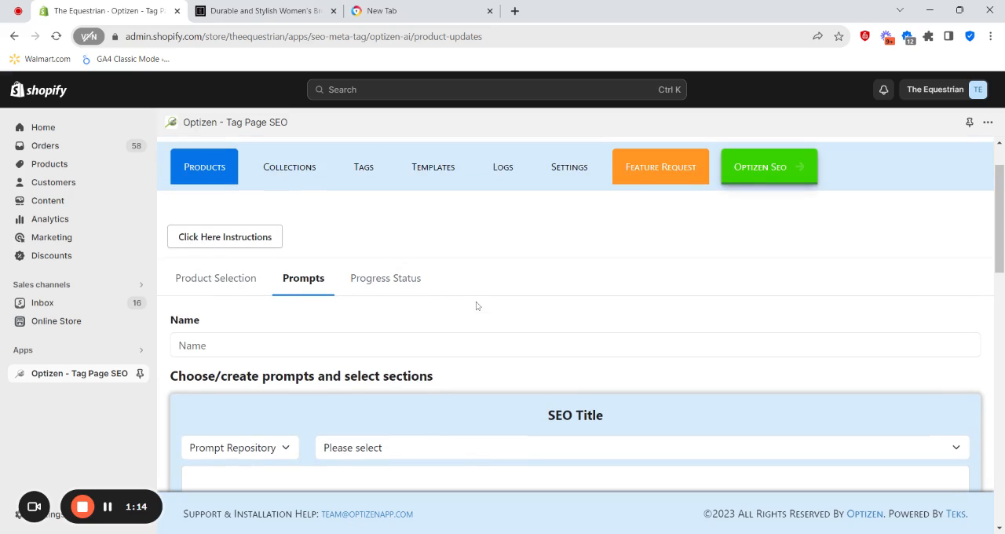
scroll("down", 3)
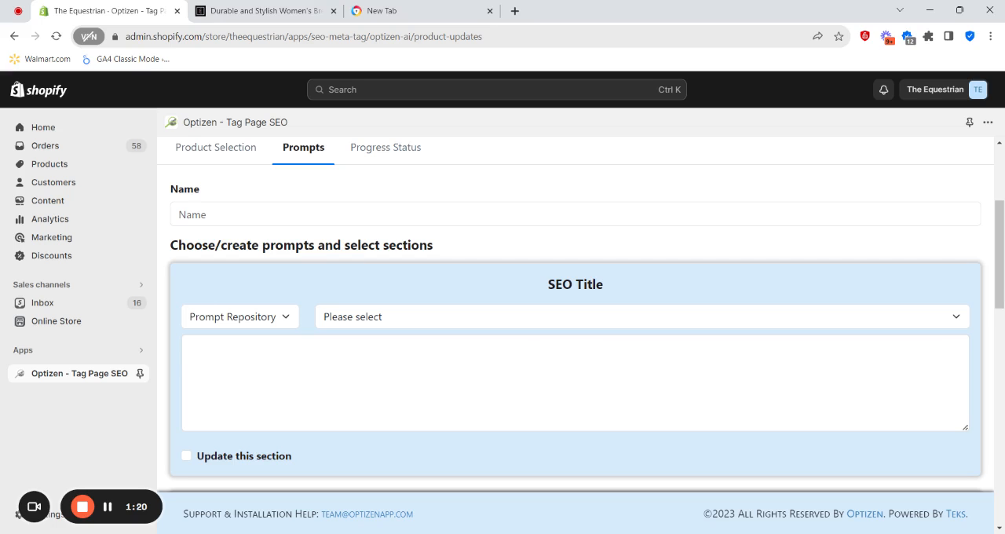
scroll("down", 3)
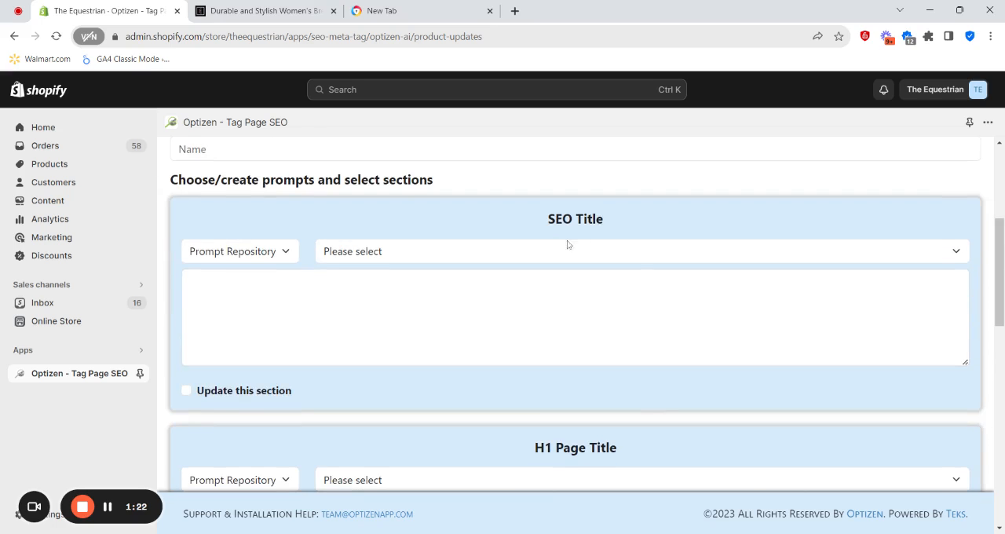
scroll("down", 3)
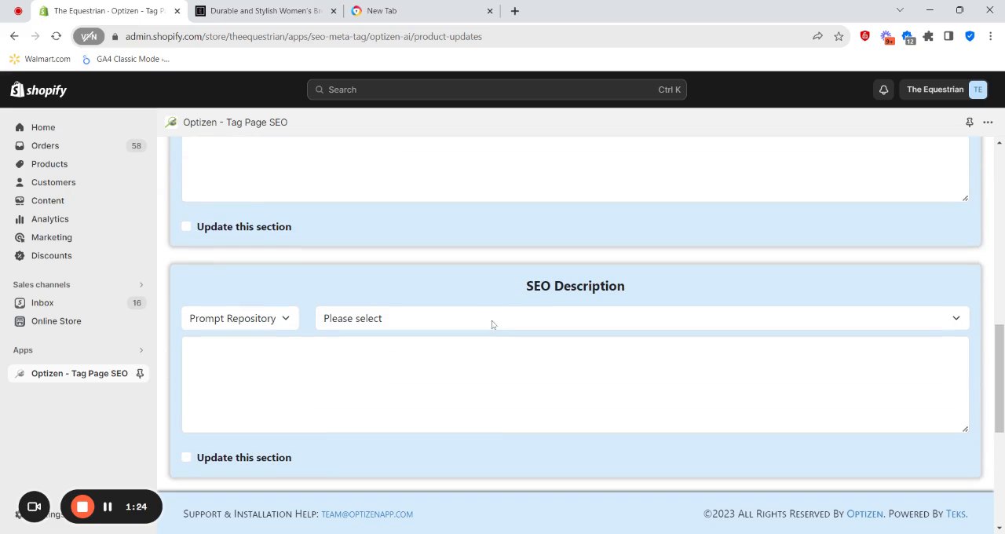
scroll("up", 3)
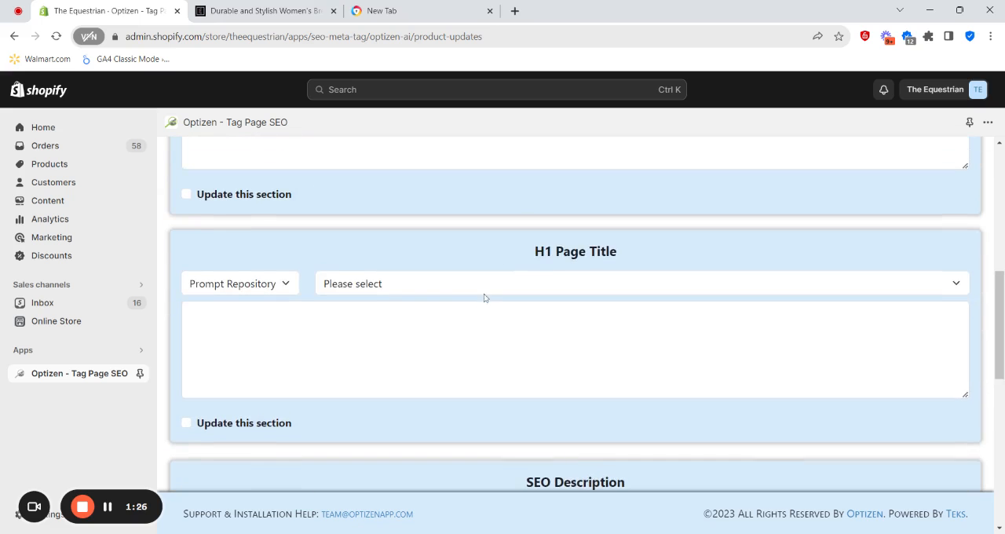
scroll("down", 3)
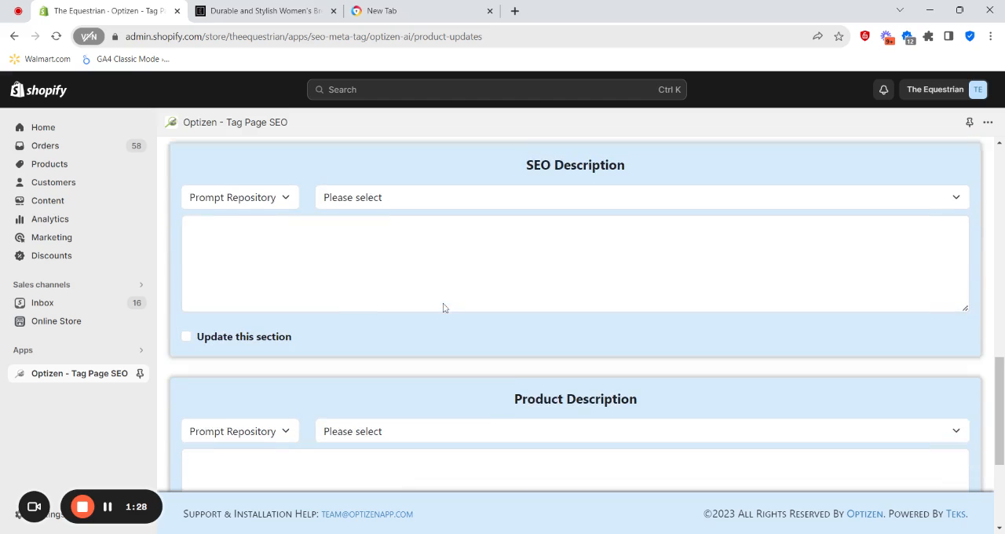
scroll("down", 3)
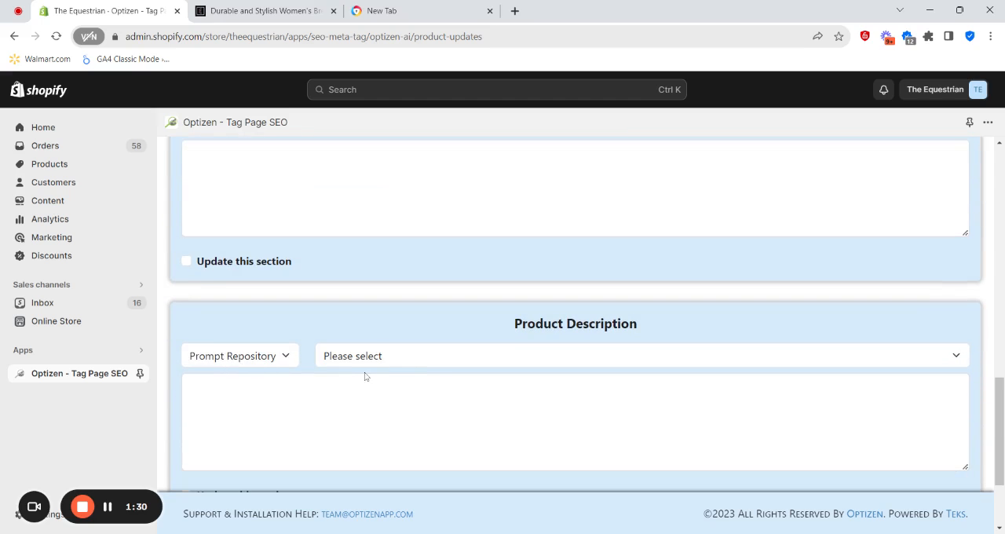
left_click(641, 355)
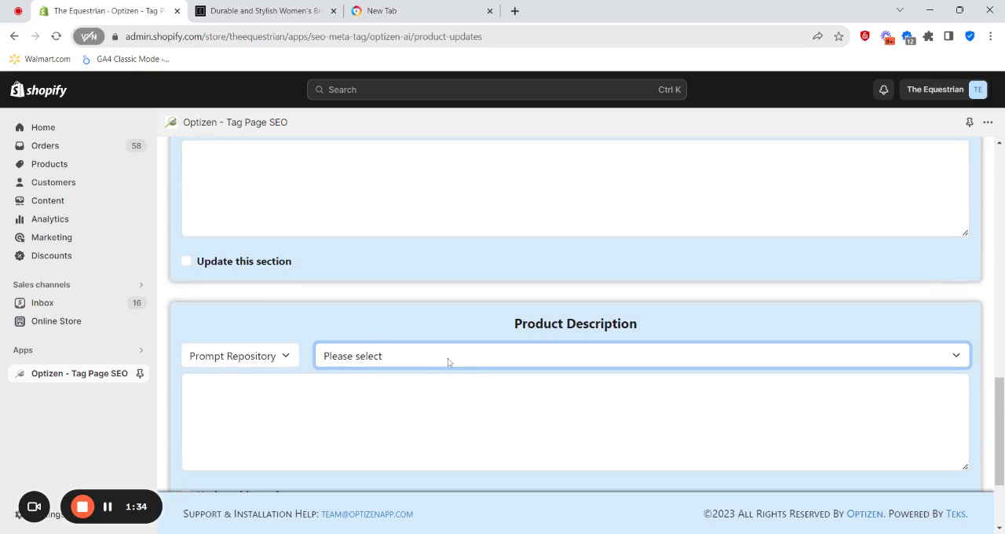
mouse_move(255, 364)
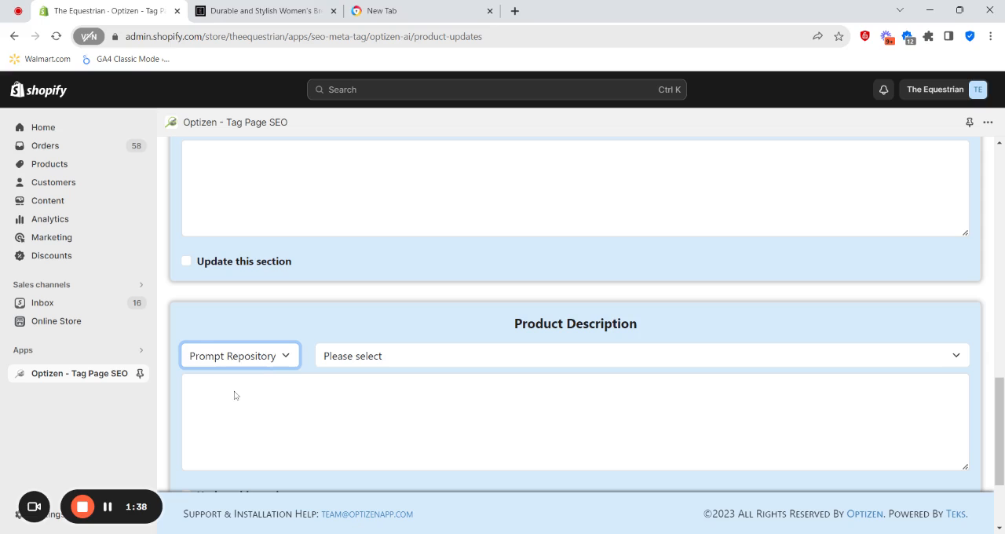
- Choose the Personal repository prompt 'FAQ For Existing Product Description With Schema'
left_click(239, 355)
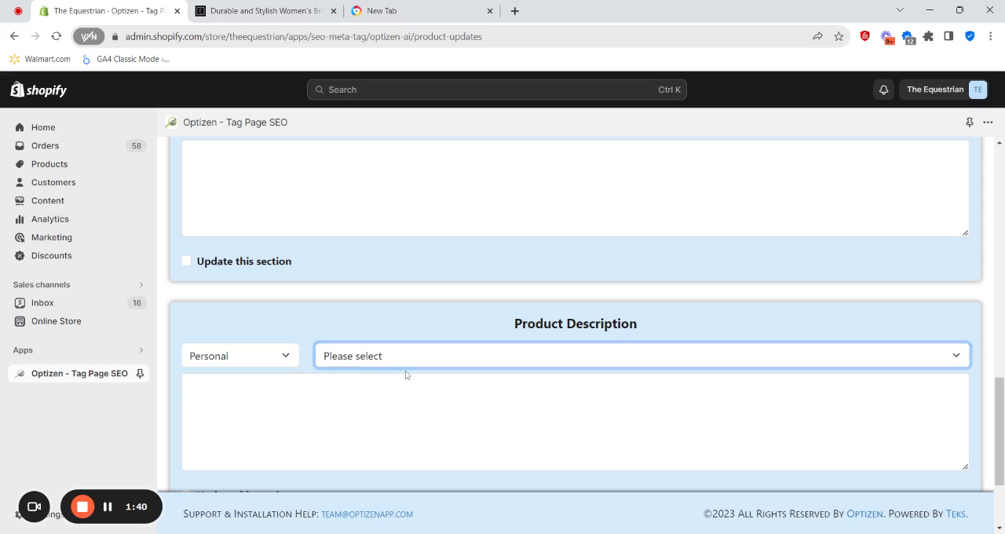
left_click(638, 355)
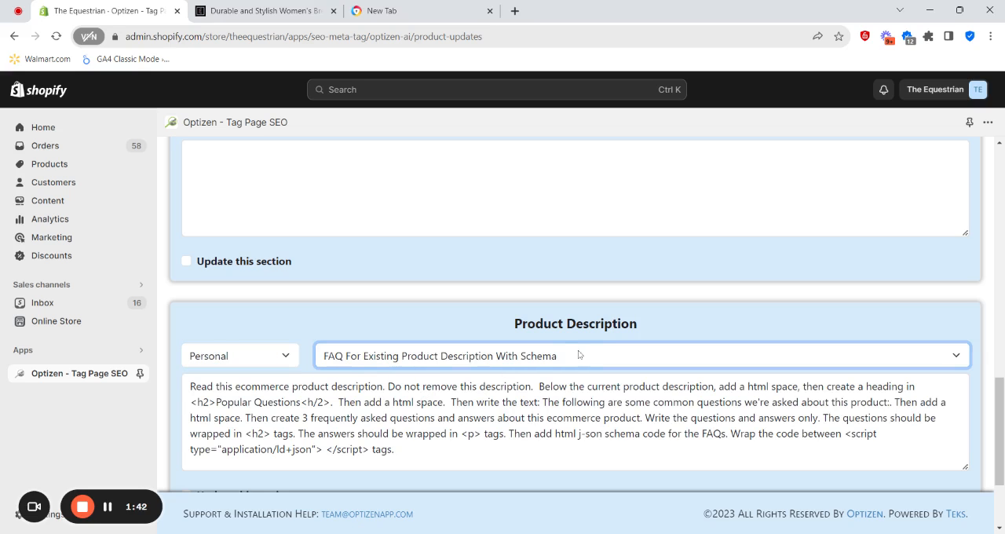
mouse_move(564, 359)
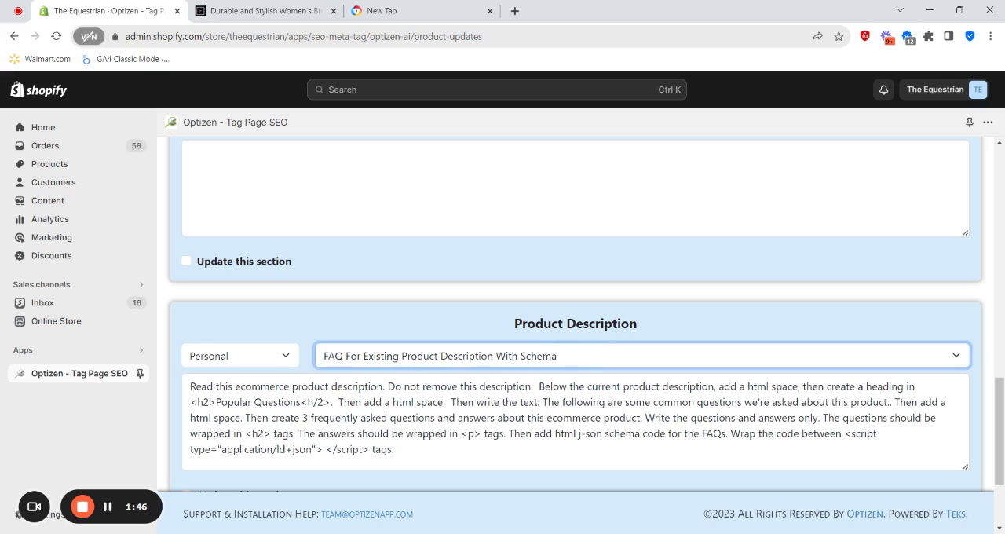
scroll("down", 3)
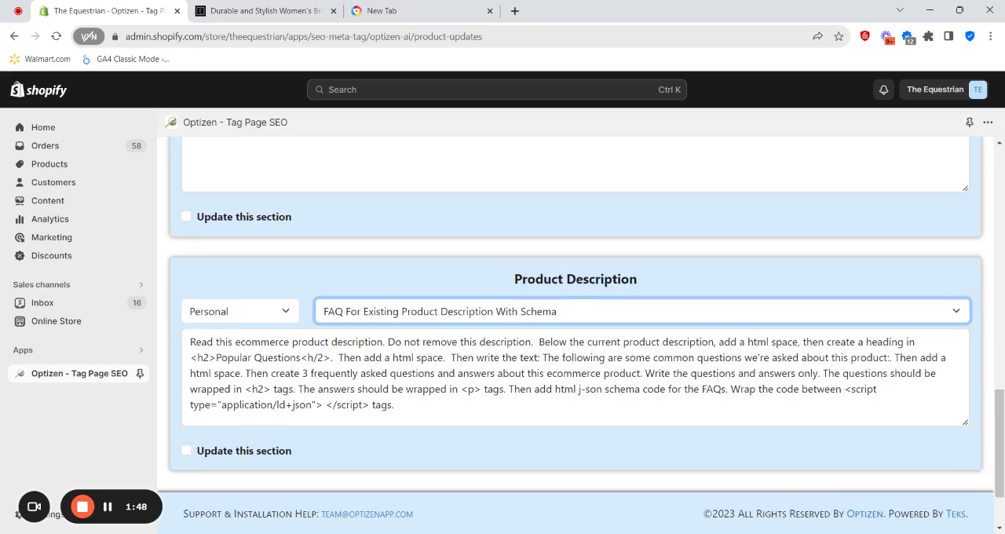
- Change the FAQ question tags from <h2> to <h3> and tick 'Update this section'
triple_click(549, 354)
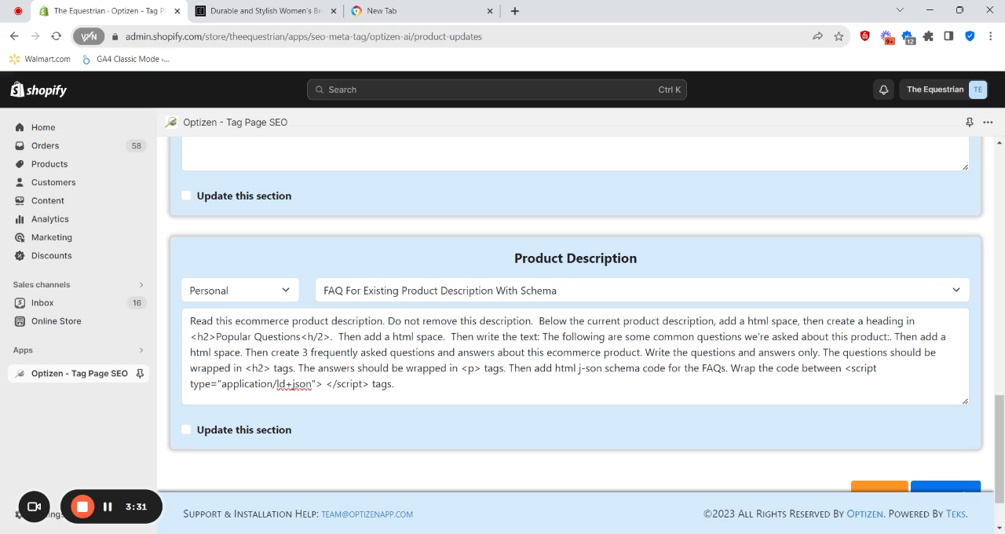
double_click(239, 336)
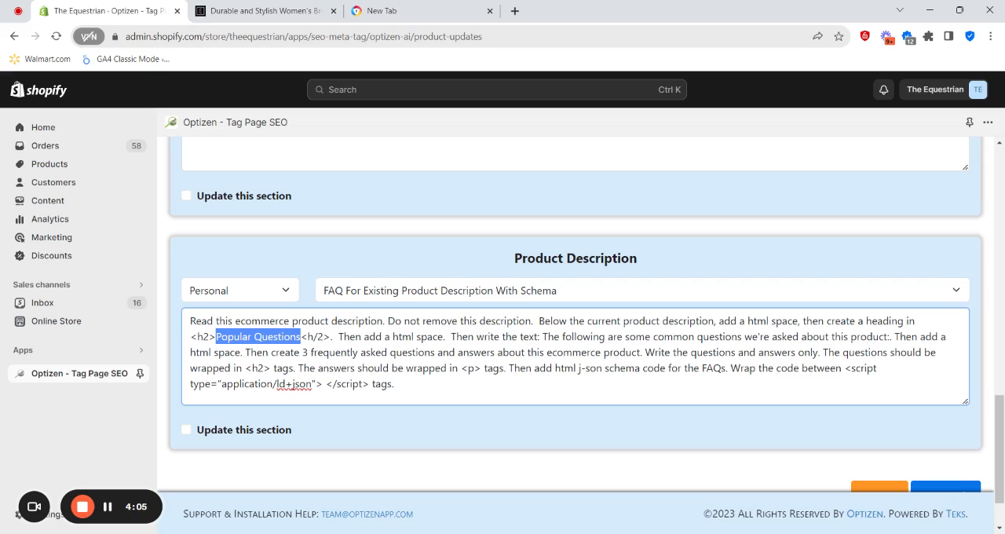
double_click(535, 352)
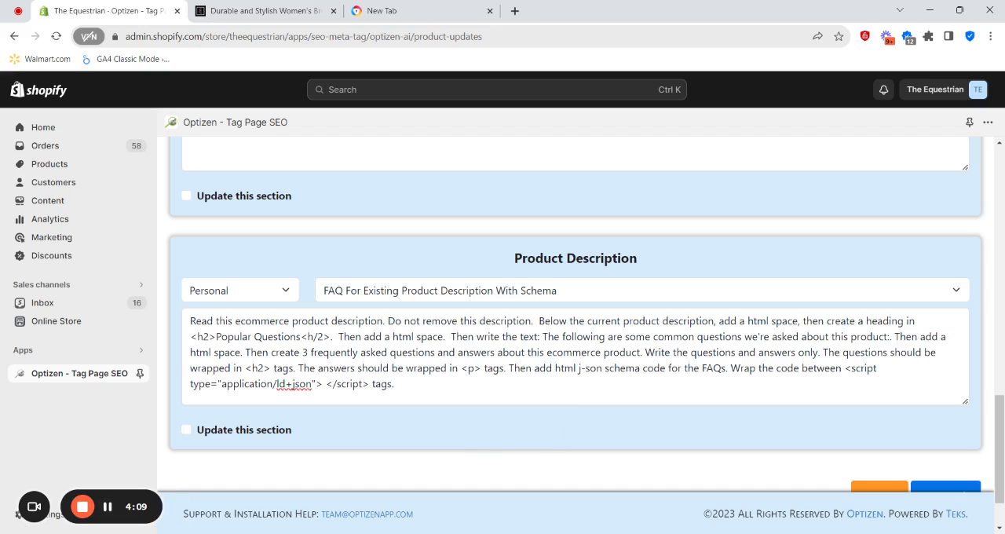
double_click(776, 352)
type("3")
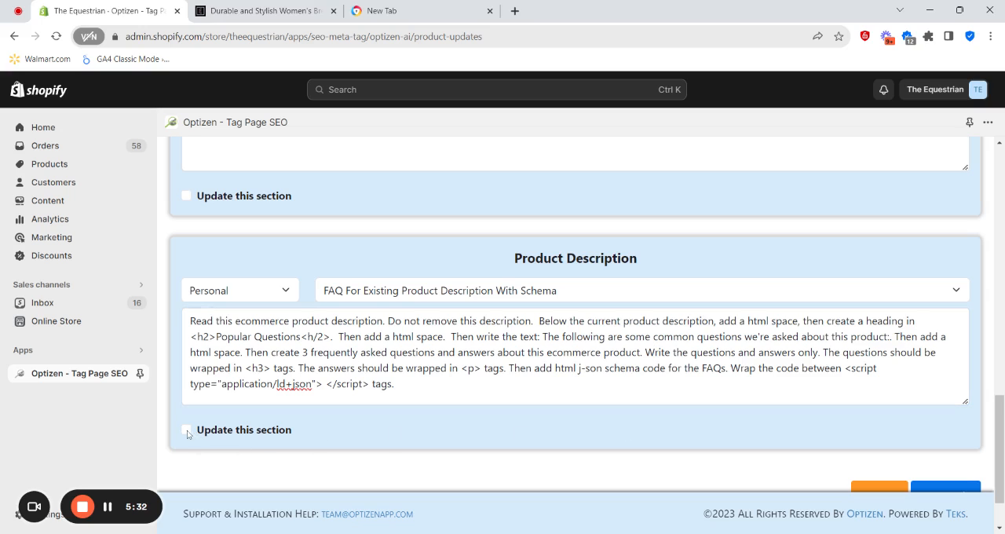
left_click(186, 431)
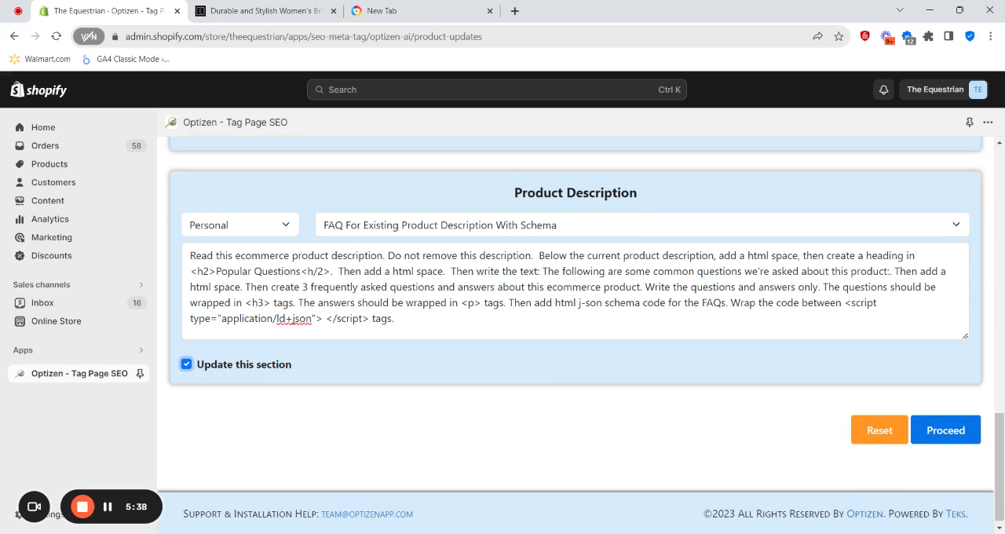
mouse_move(794, 348)
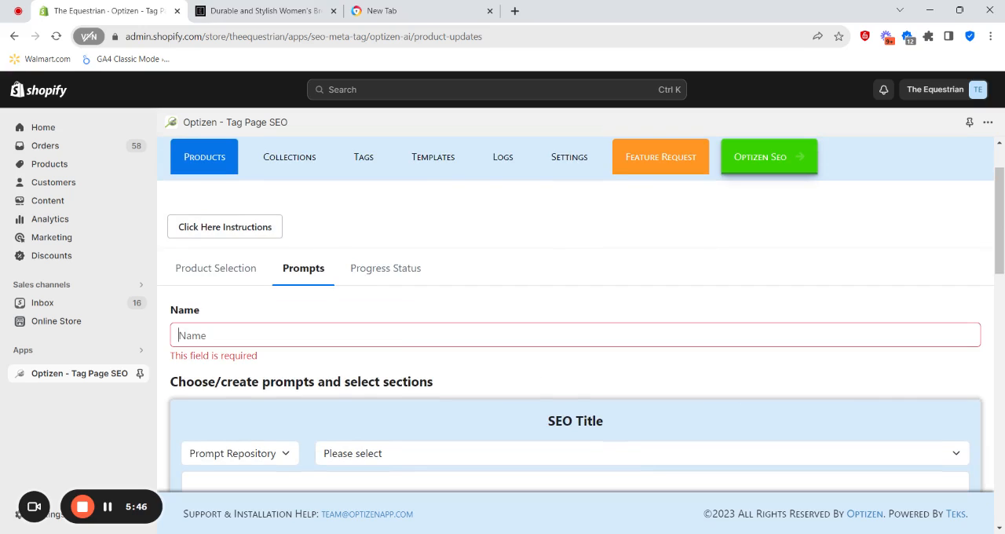
- Name the job 'FAQ Test With Schema' and Proceed to launch the update
type("FAQ")
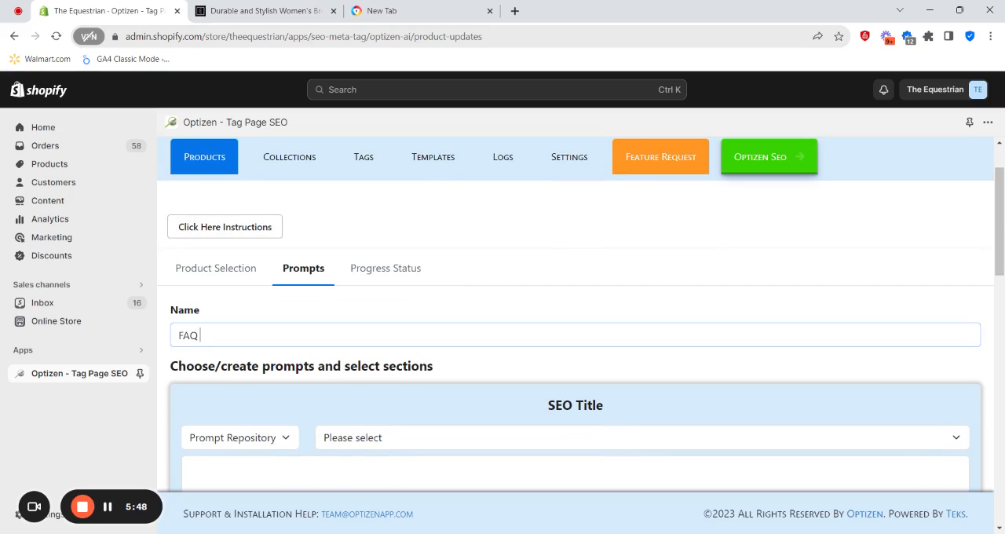
type("Test With Sc")
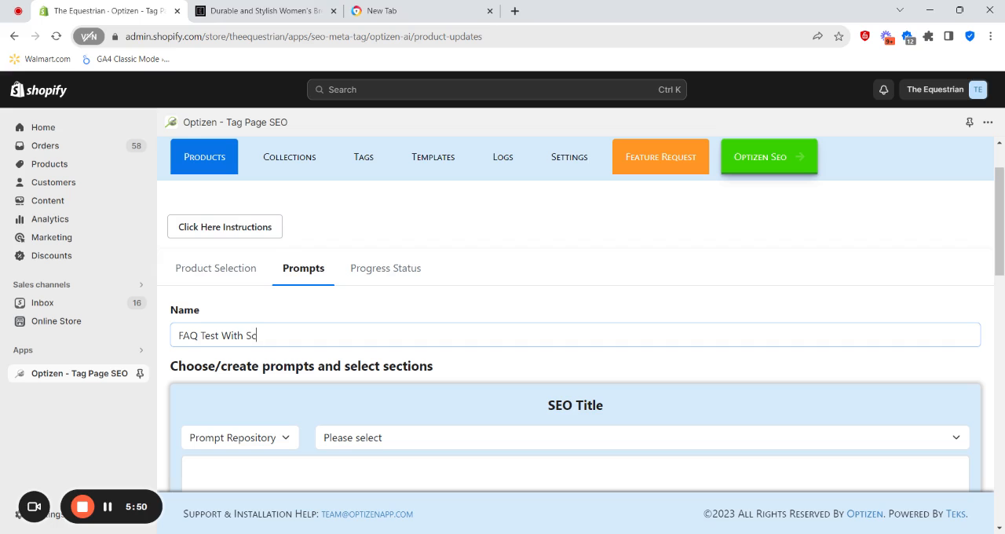
type("hema")
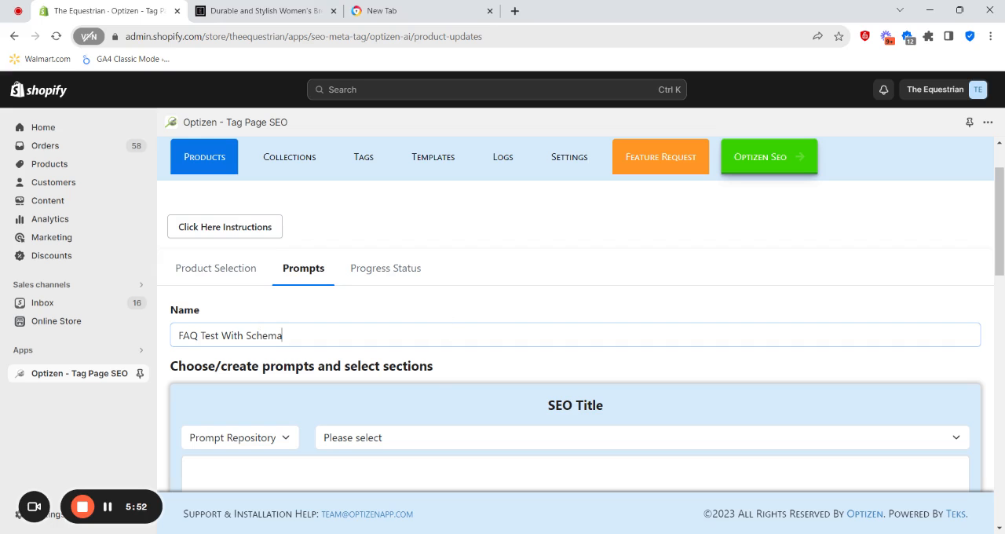
scroll("down", 3)
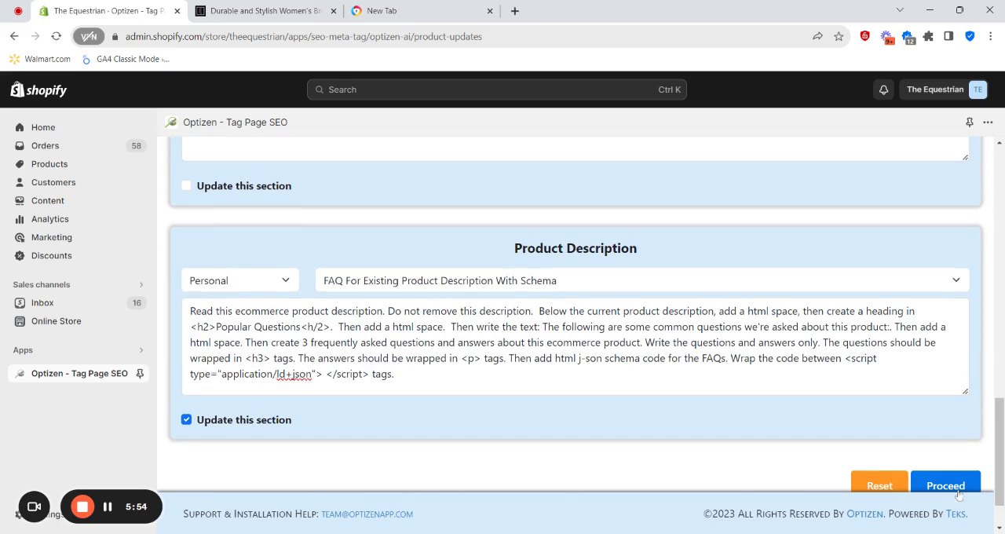
left_click(946, 486)
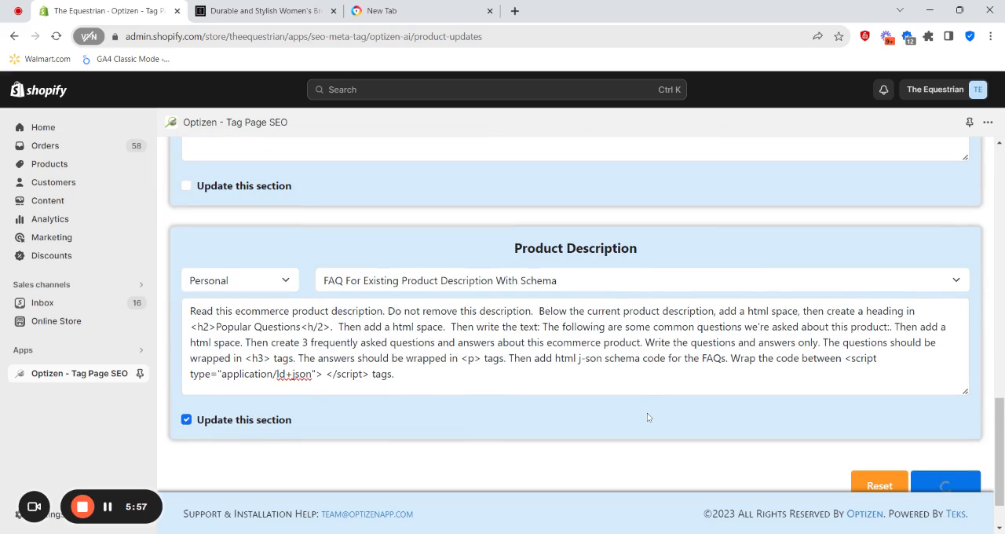
left_click(946, 485)
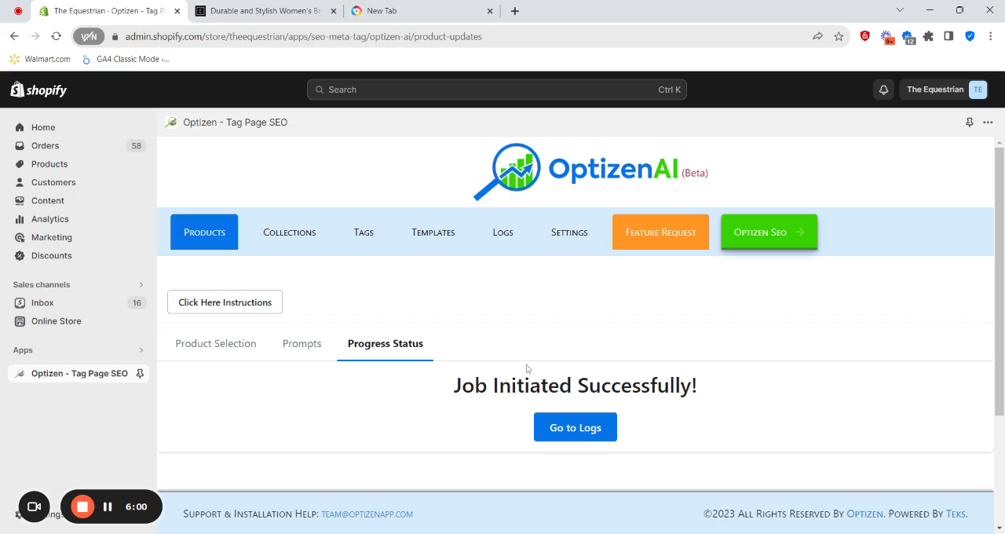
mouse_move(582, 430)
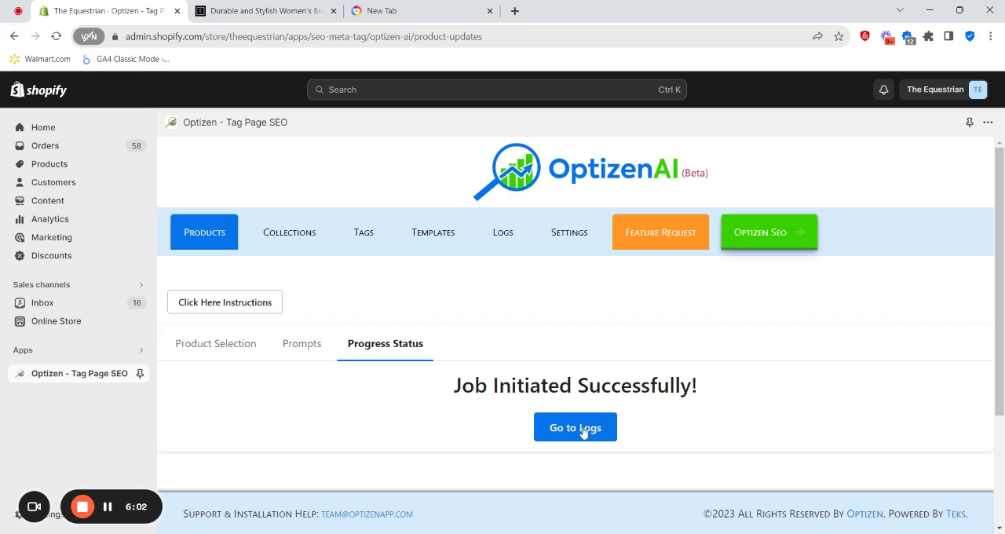
- Go to Logs and view Details of the newest FAQ Test With Schema job
left_click(575, 427)
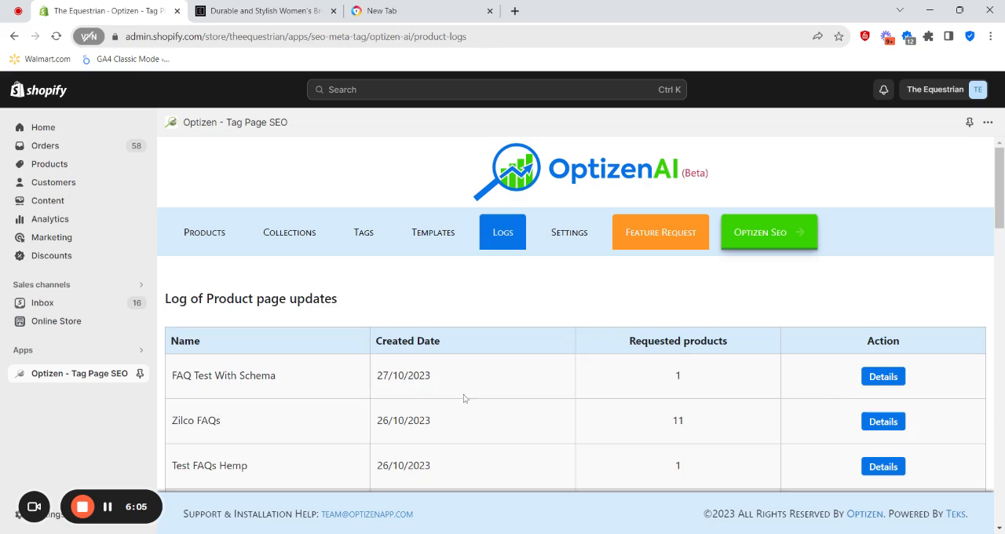
left_click(883, 377)
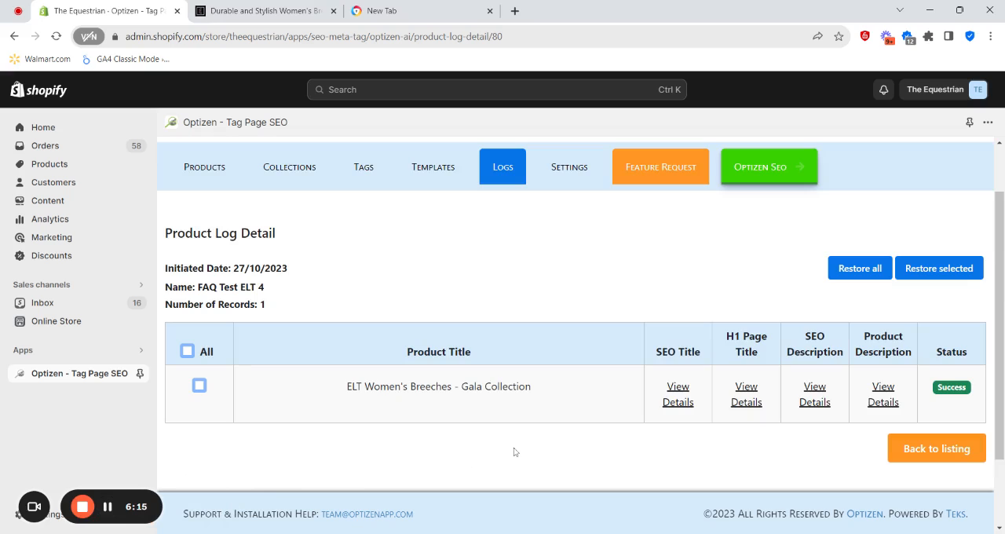
mouse_move(615, 421)
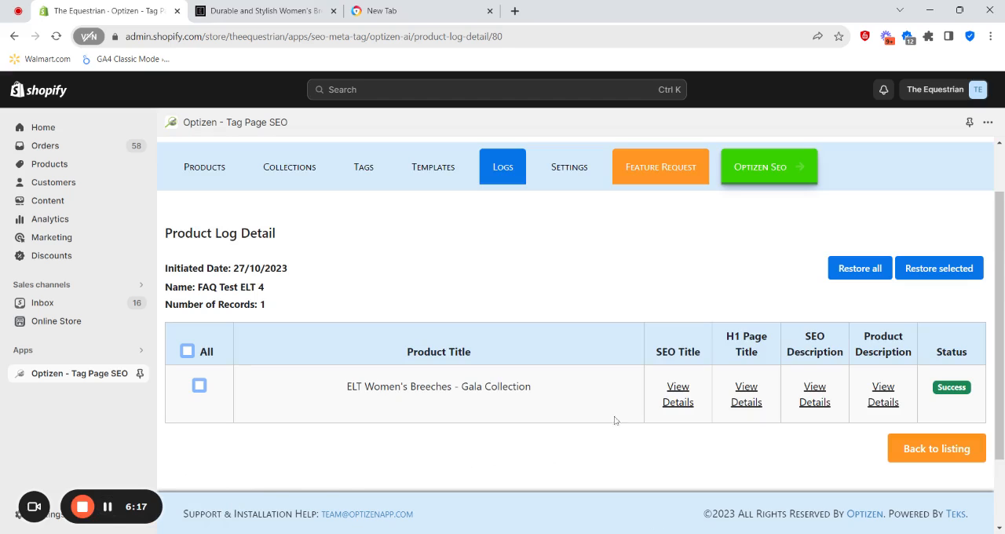
mouse_move(864, 421)
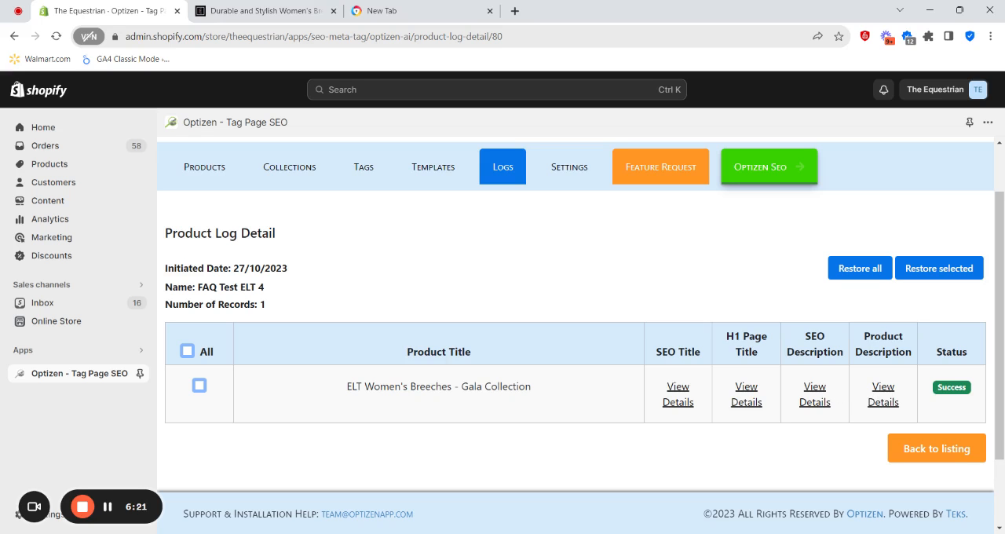
left_click(679, 394)
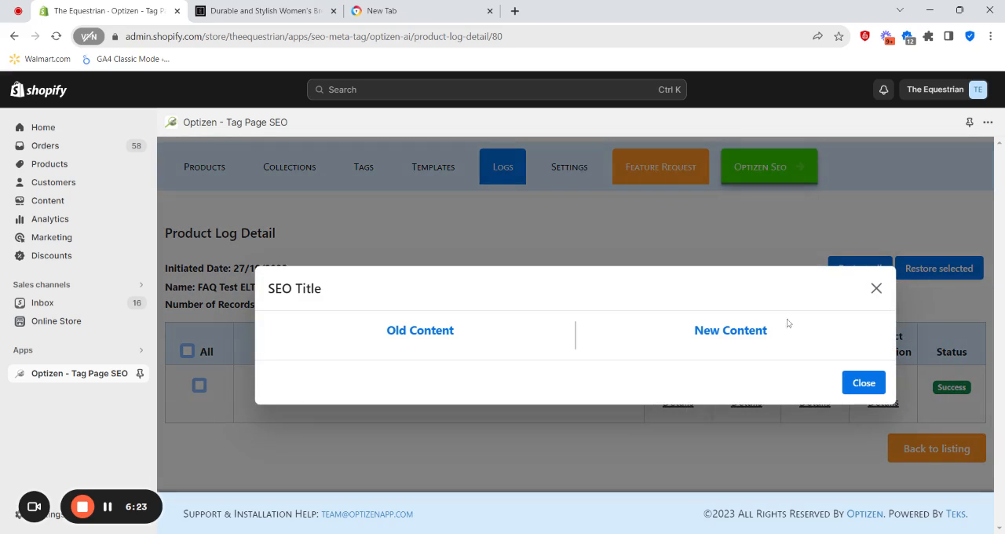
left_click(864, 384)
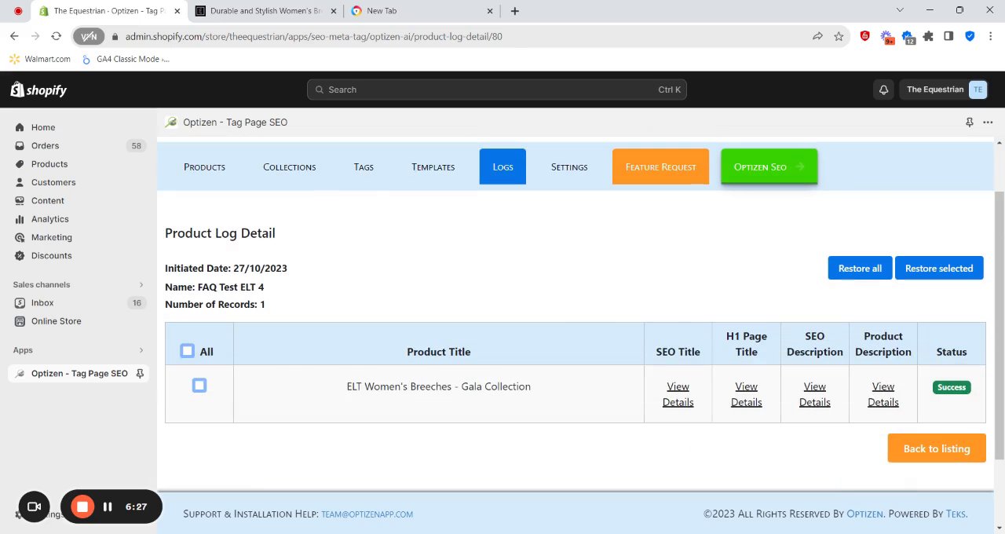
- View Details for Product Description and scroll the Old and New Content columns to the Popular Questions FAQ
left_click(883, 394)
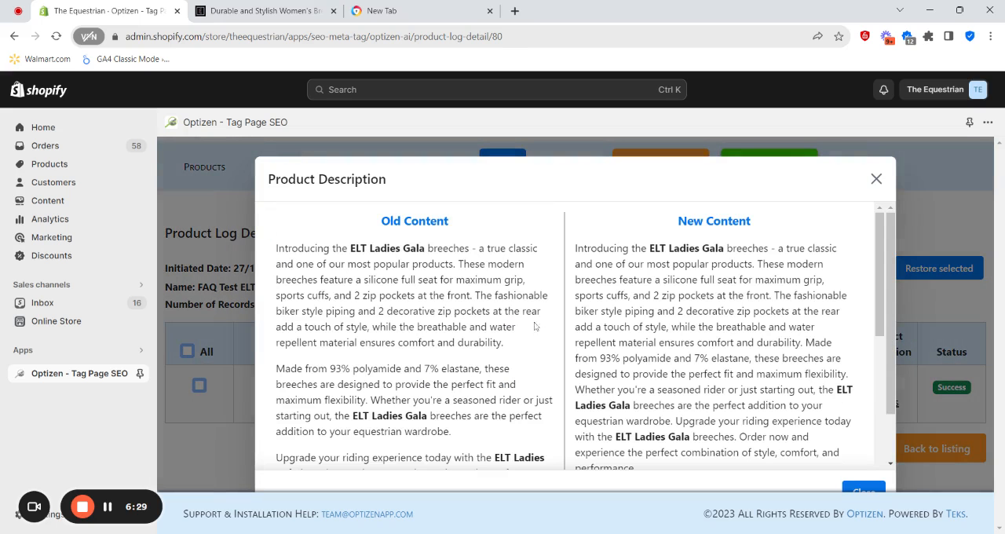
scroll("down", 3)
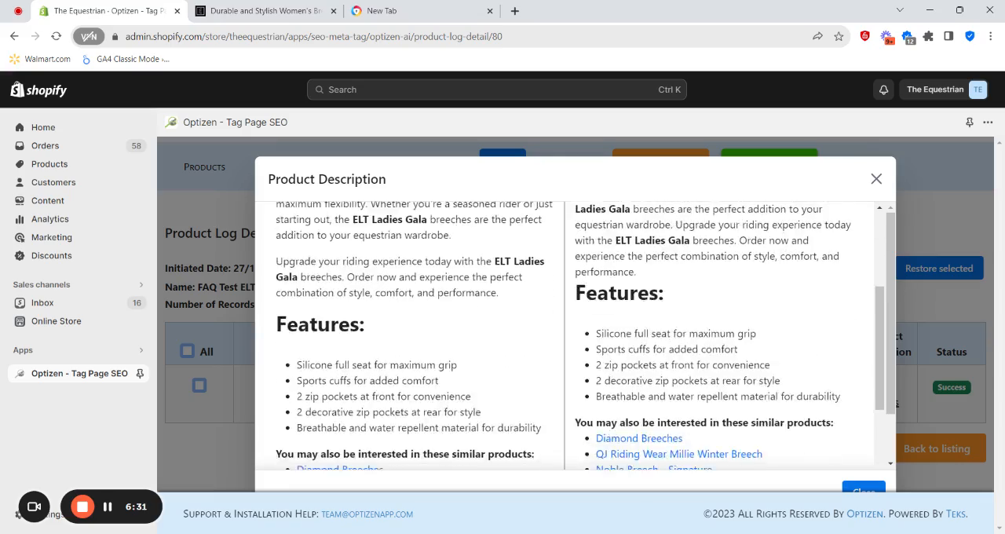
scroll("up", 3)
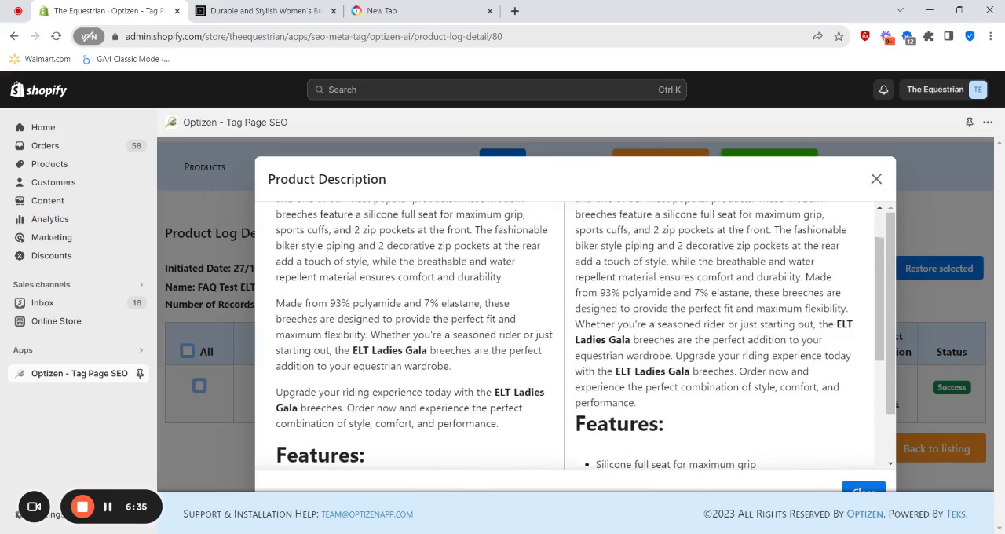
scroll("down", 3)
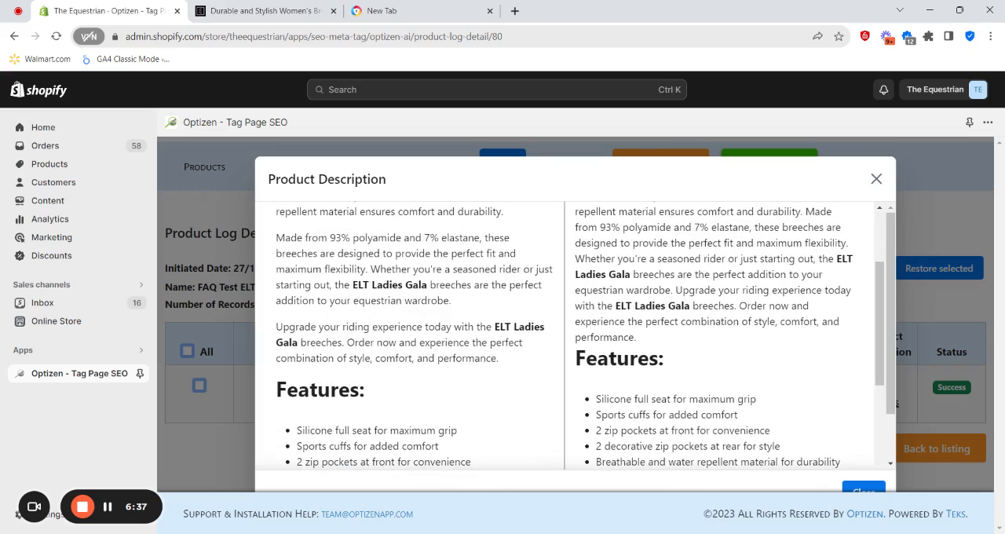
scroll("down", 3)
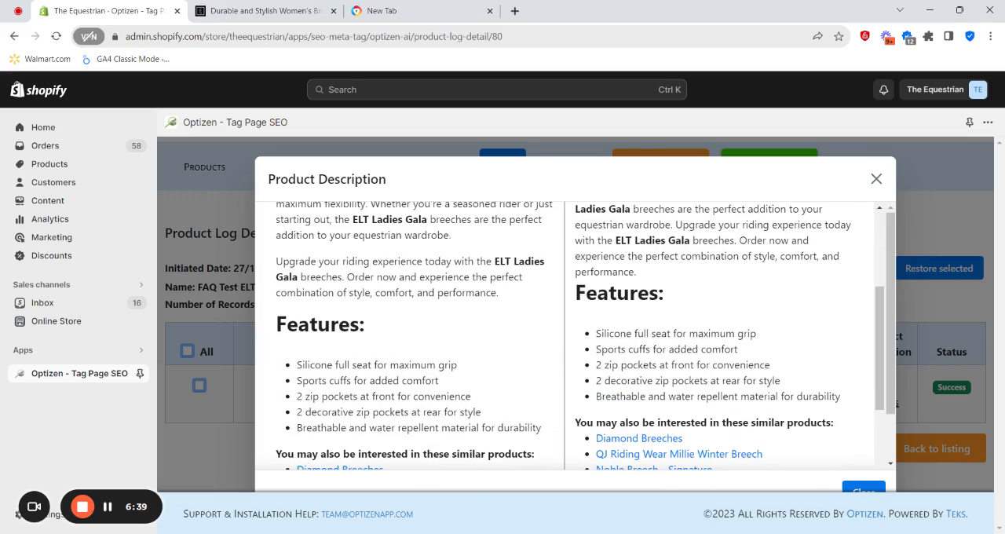
scroll("down", 3)
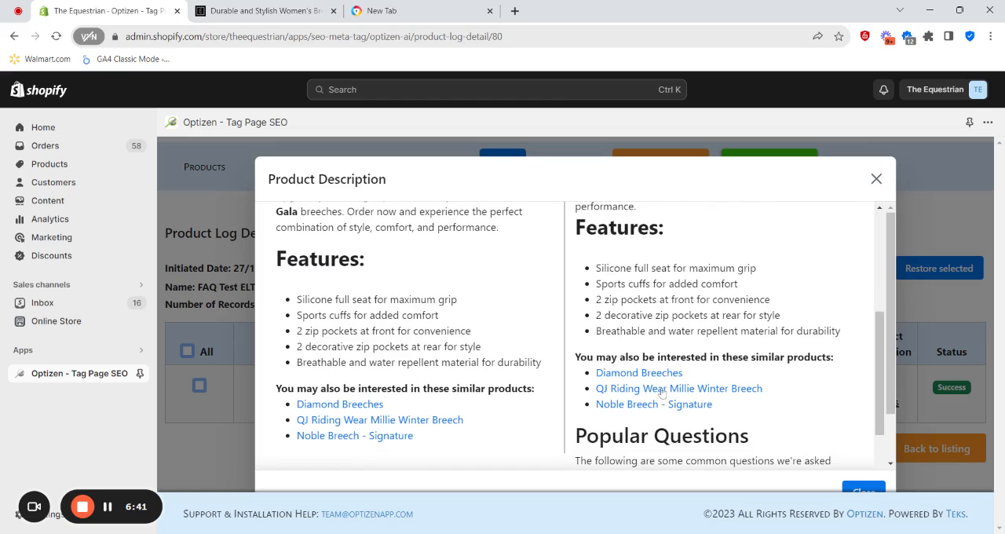
scroll("down", 3)
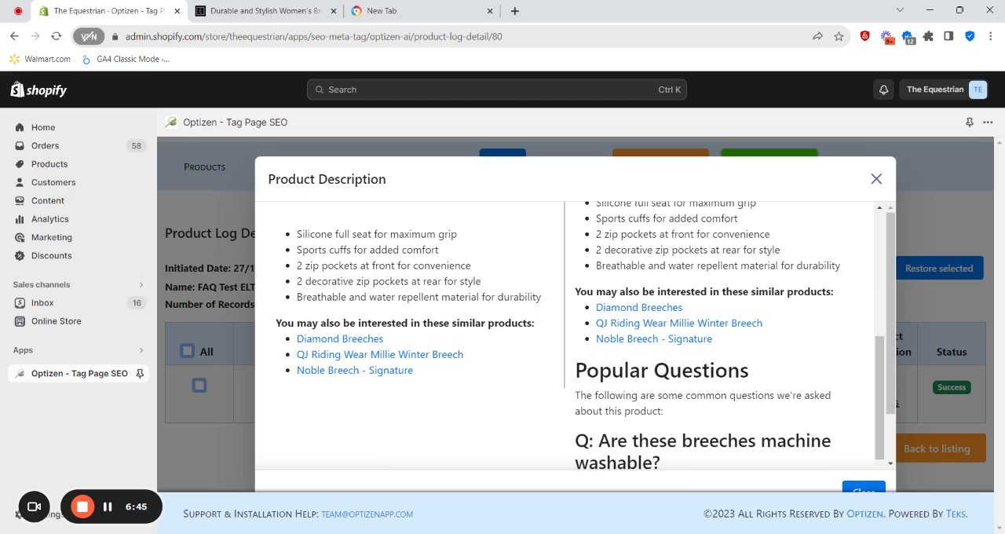
scroll("down", 3)
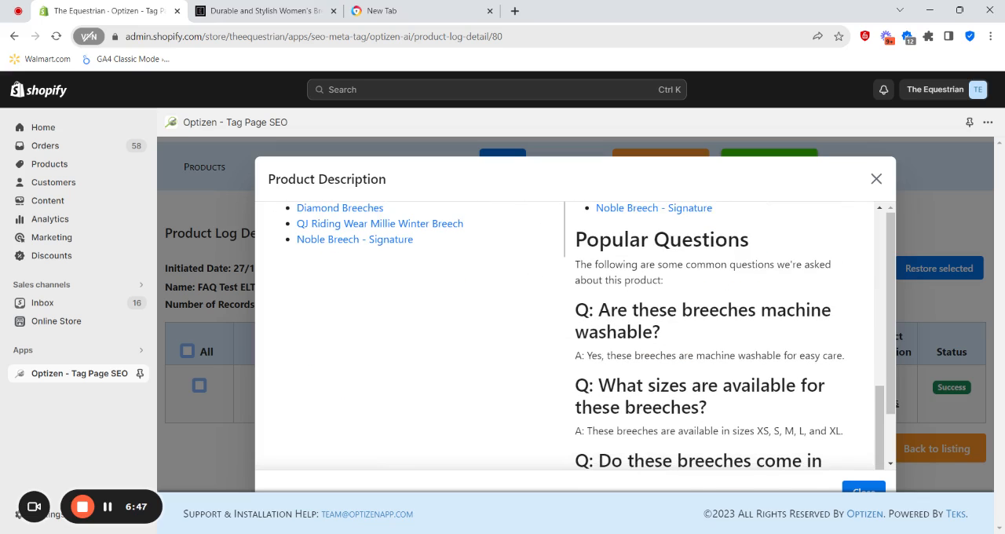
scroll("up", 3)
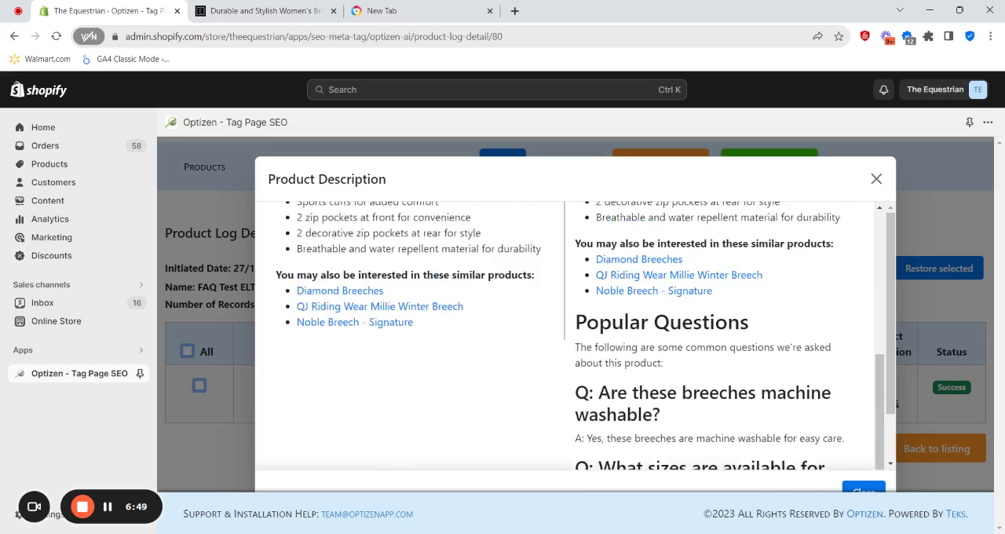
scroll("up", 3)
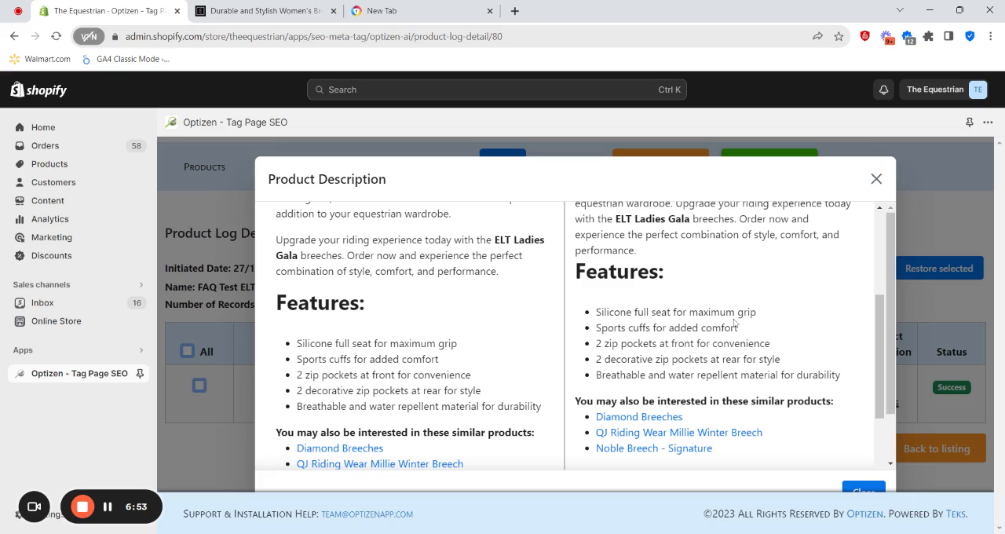
scroll("down", 3)
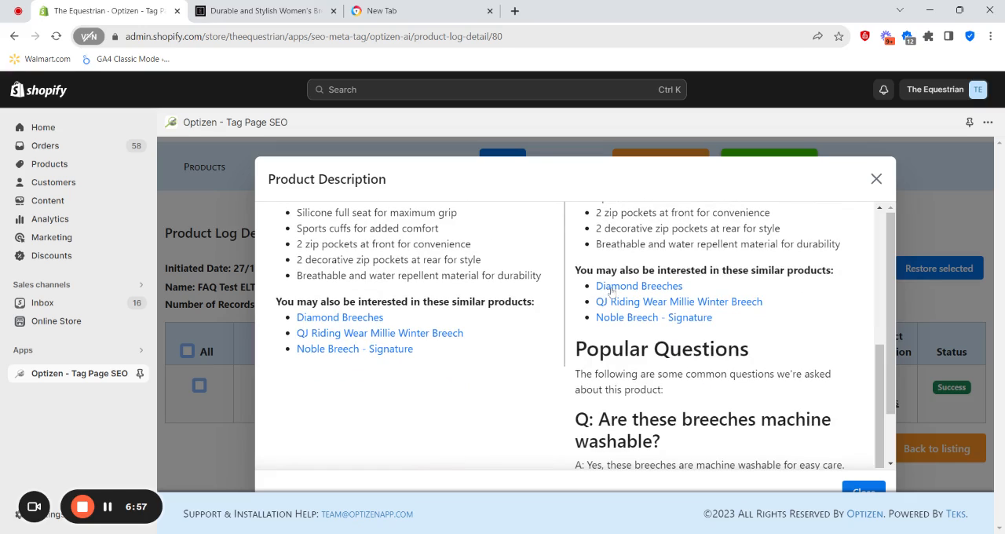
mouse_move(864, 387)
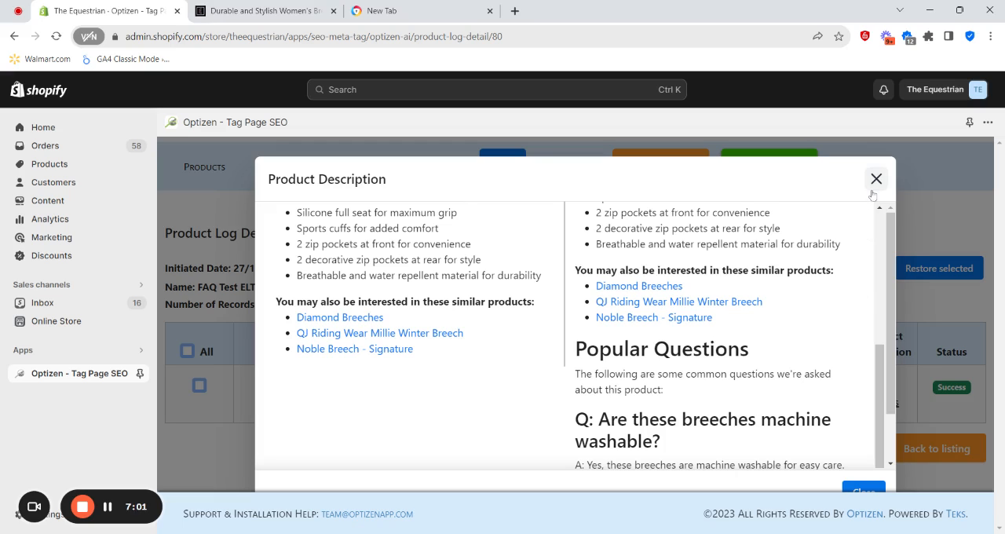
mouse_move(892, 192)
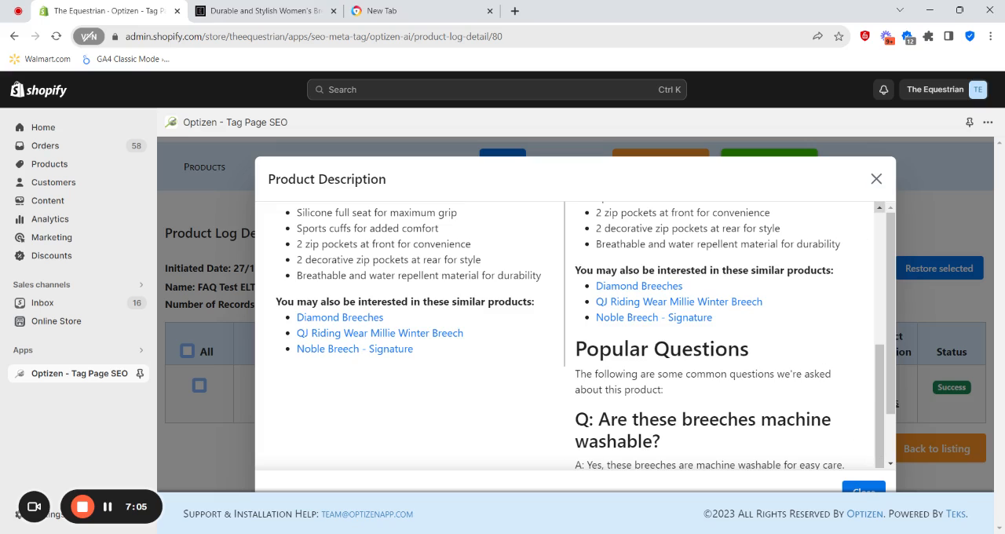
scroll("down", 3)
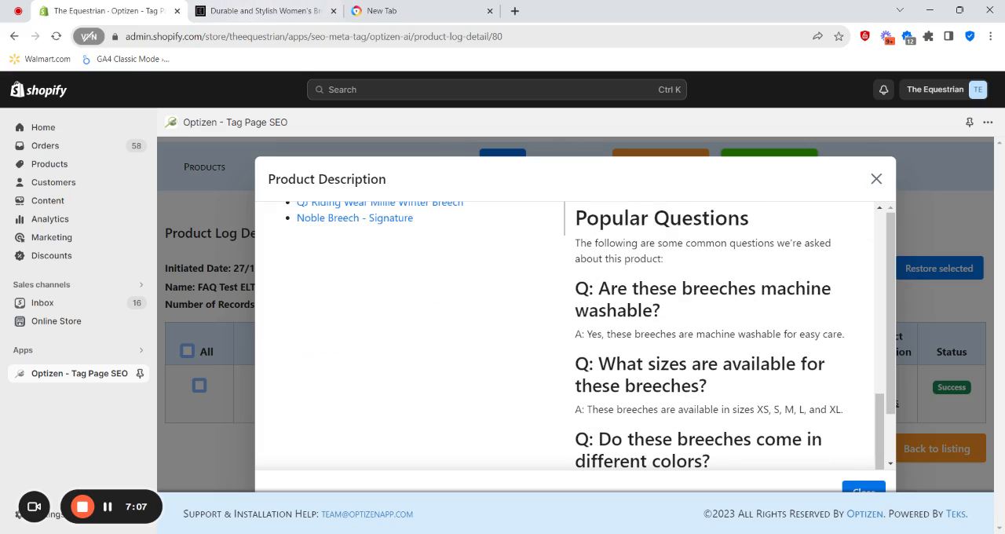
scroll("down", 3)
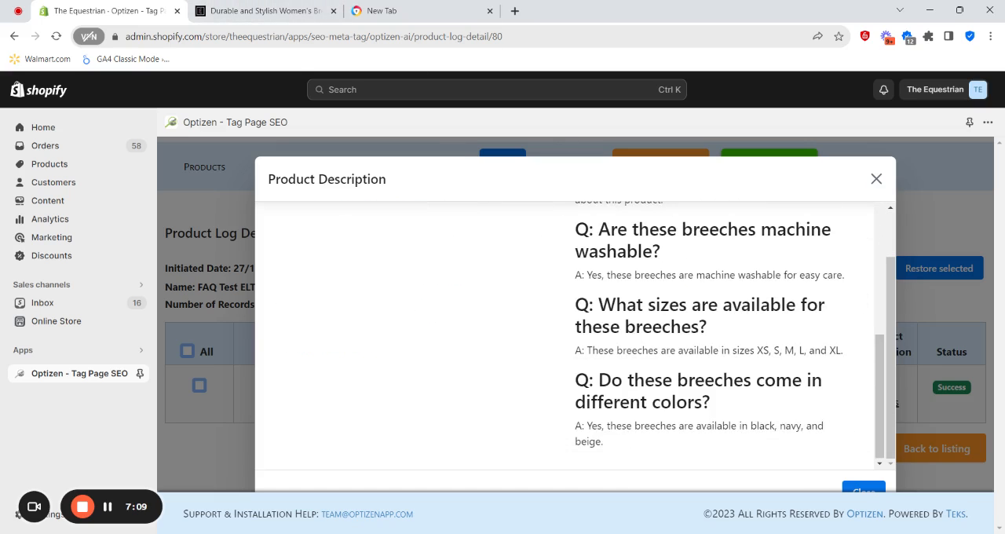
scroll("up", 3)
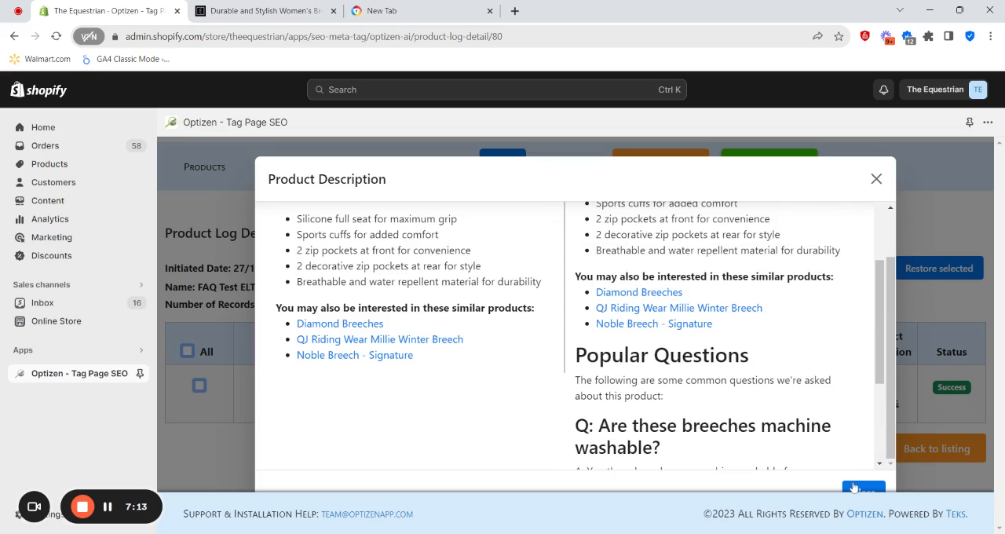
- Close the description comparison and go to the Templates Management page
left_click(877, 179)
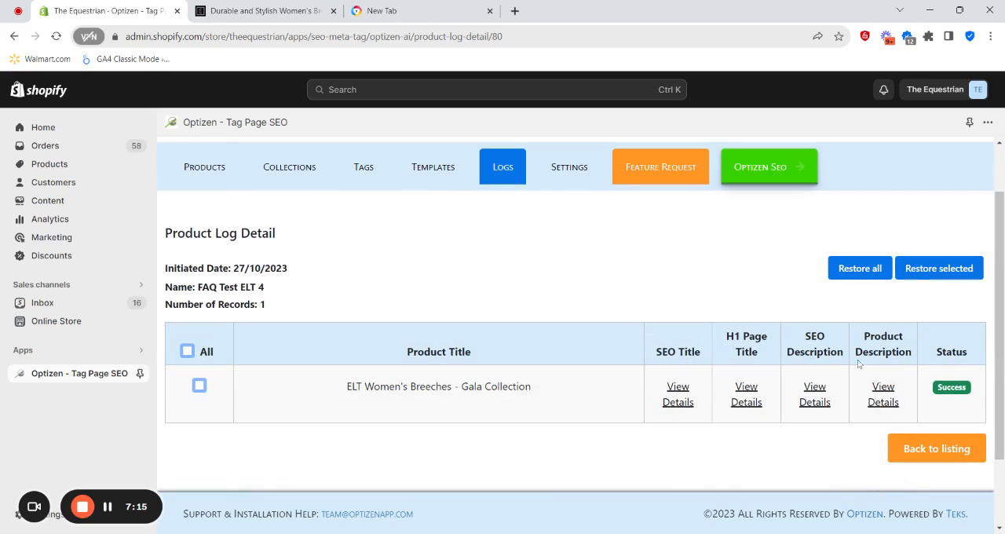
mouse_move(715, 291)
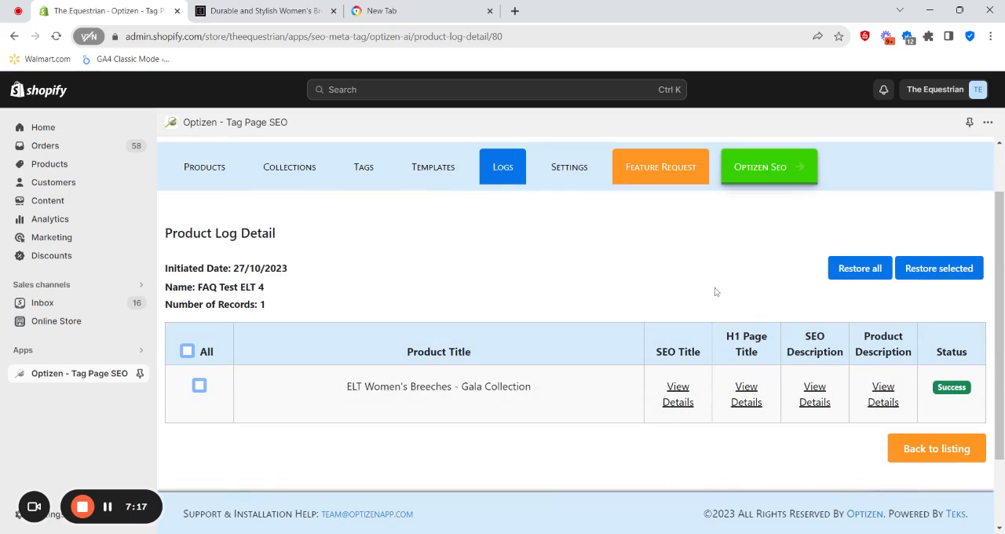
mouse_move(873, 311)
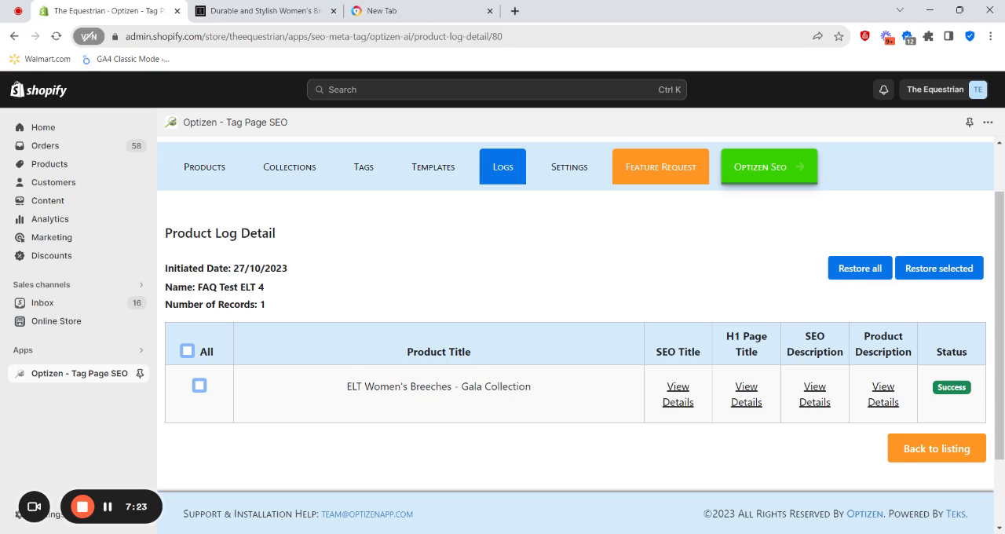
mouse_move(519, 275)
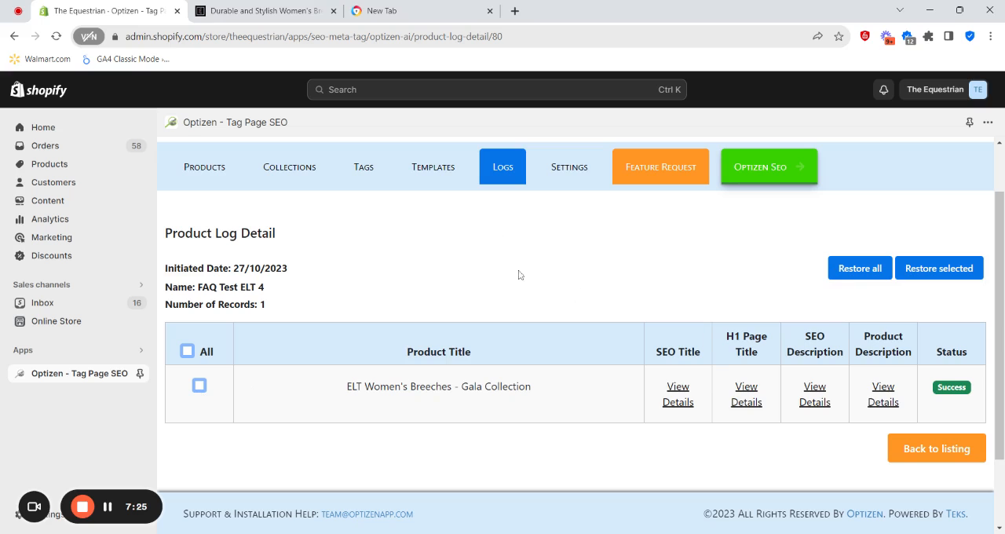
left_click(434, 166)
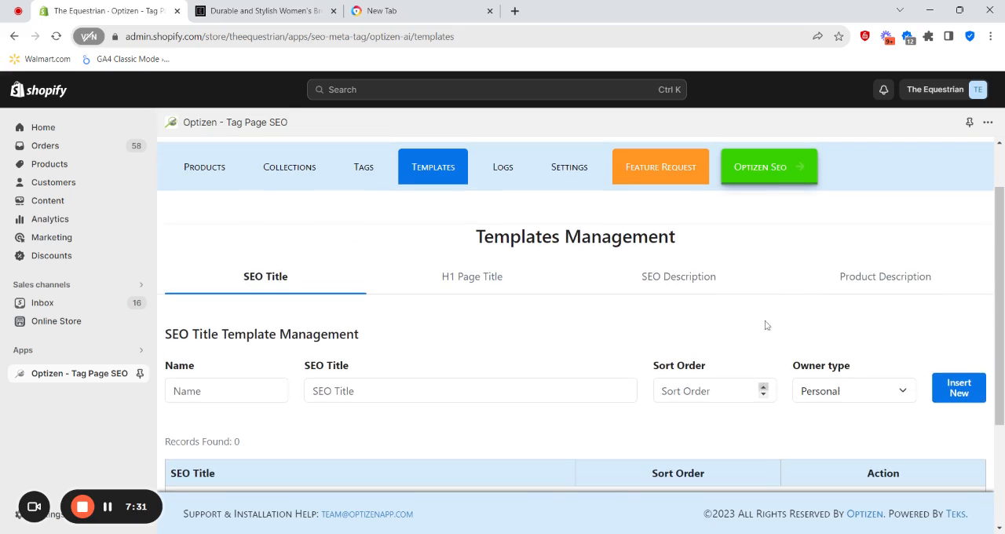
- Add to the Product Description template the FAQ instruction with <script type="application/ld+json"> wrapping
left_click(886, 276)
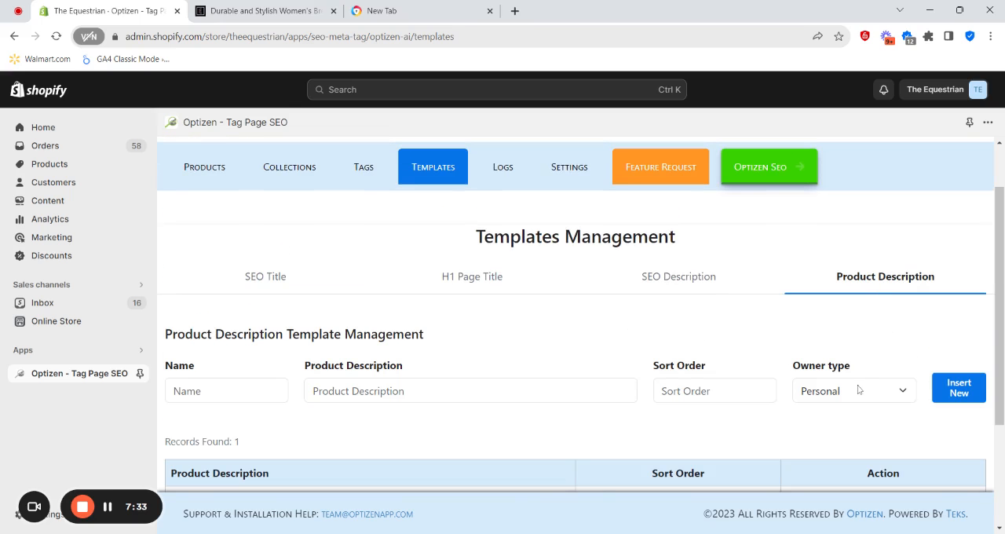
scroll("down", 3)
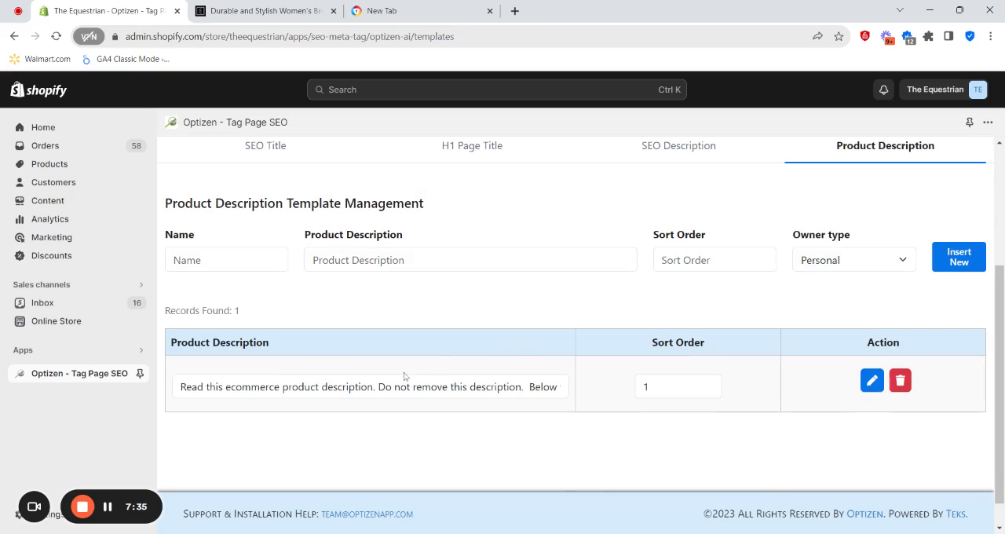
mouse_move(781, 396)
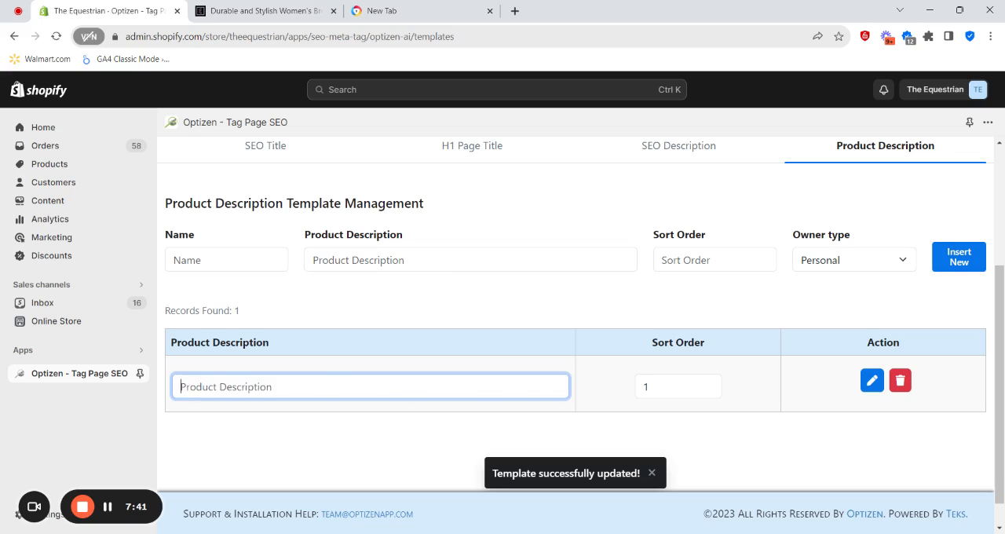
type("FAQs. Wrap the code between <script type=\"application/ld+json\"> </script> tags.")
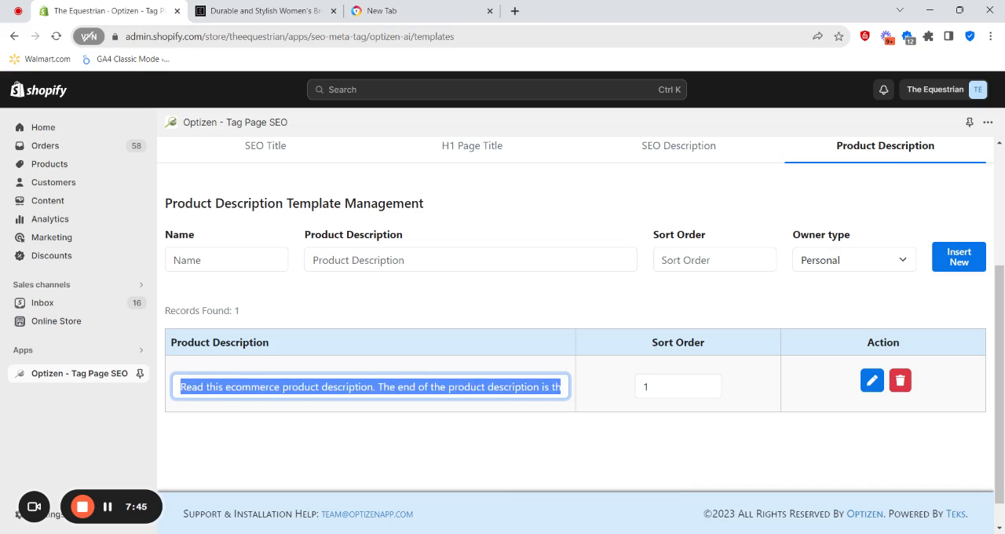
- Review the revised template instructions and save the updated Product Description template
left_click(377, 387)
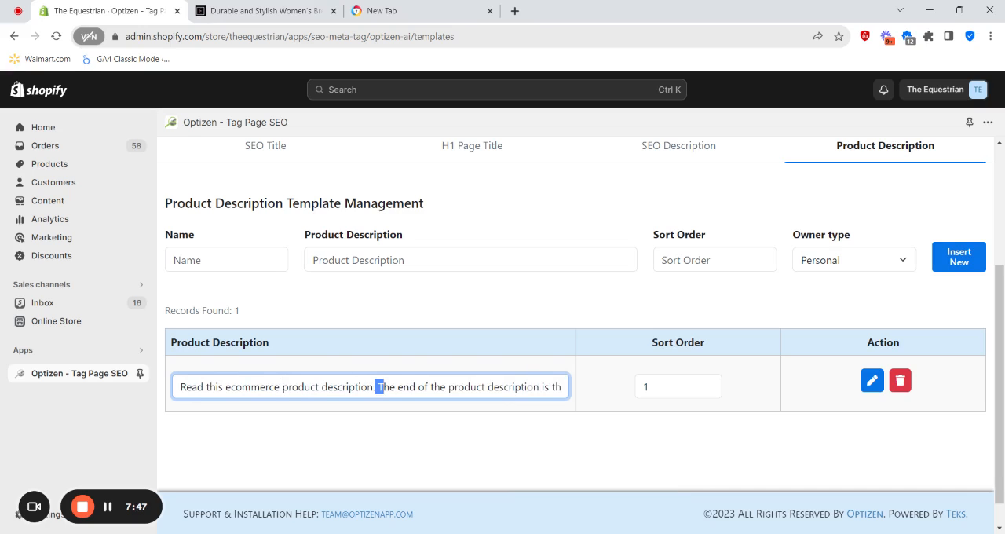
left_click_drag(377, 386, 483, 386)
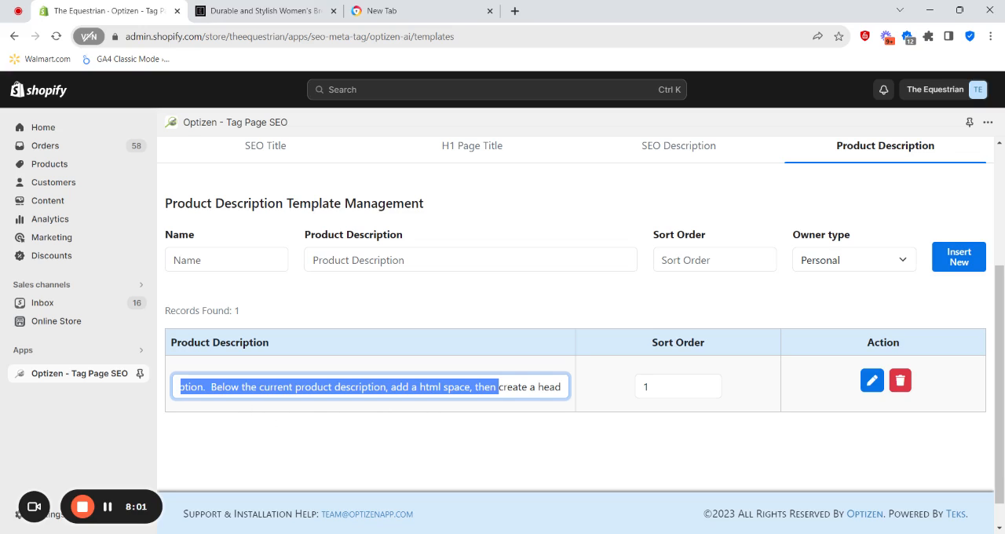
left_click(212, 387)
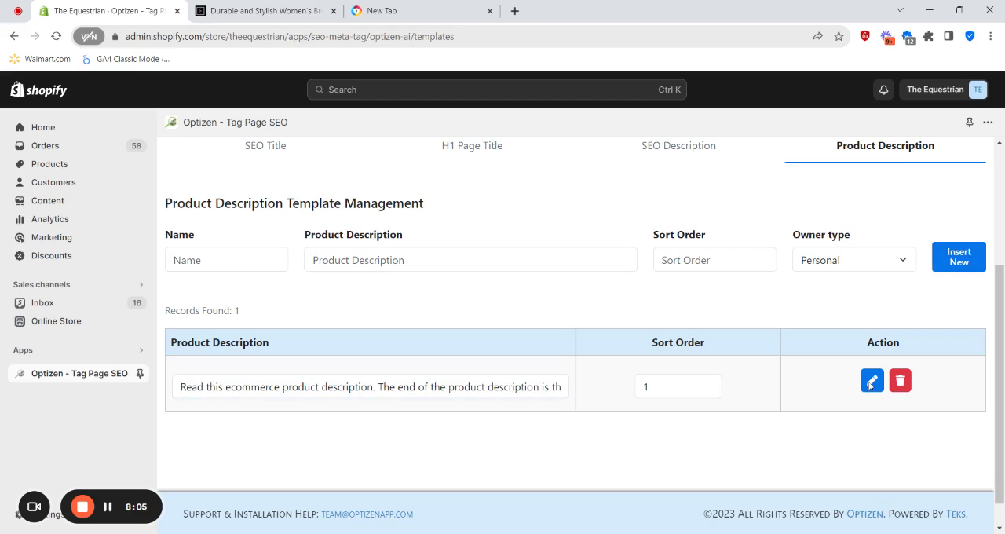
left_click(872, 380)
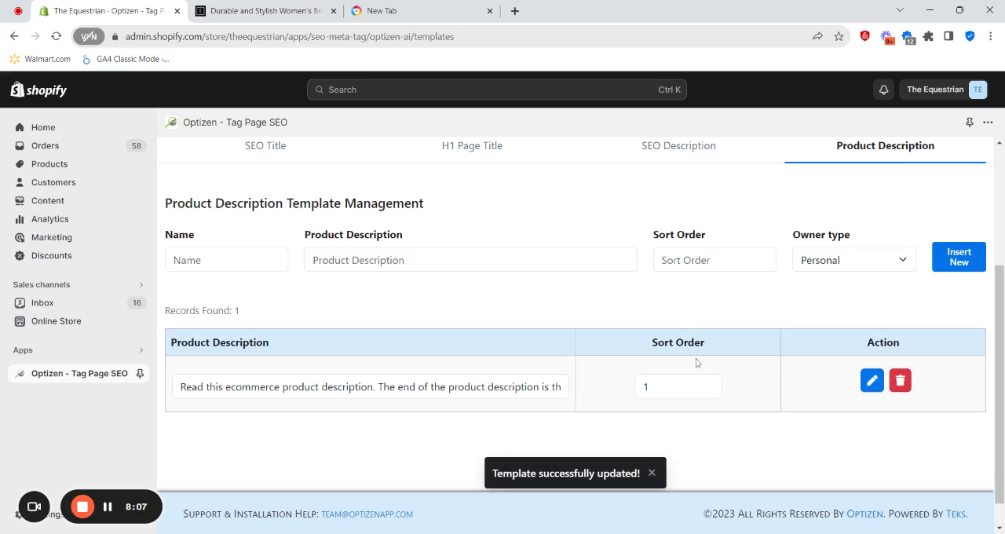
left_click(264, 11)
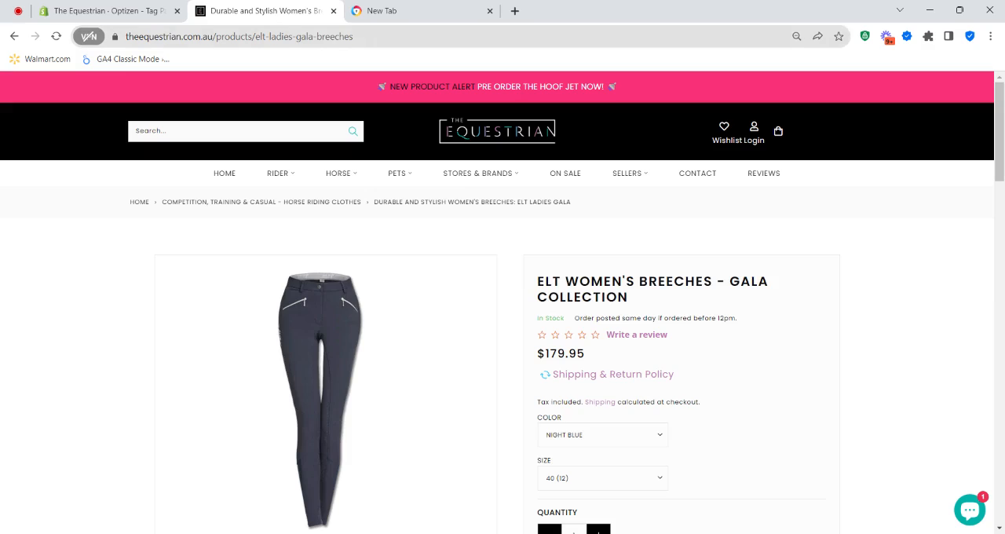
- Reload the Gala Collection breeches page and check the Popular Questions FAQ below the description
left_click(57, 37)
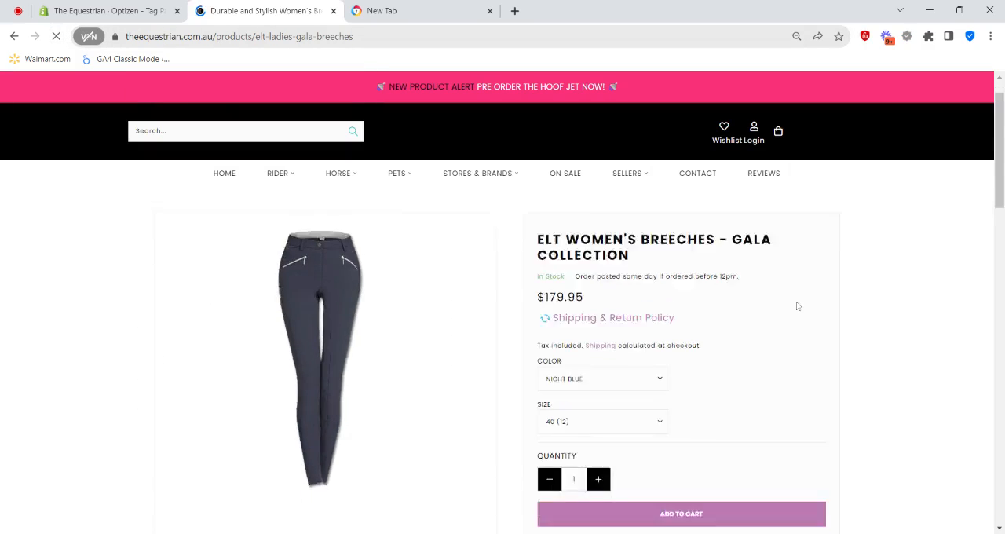
scroll("down", 3)
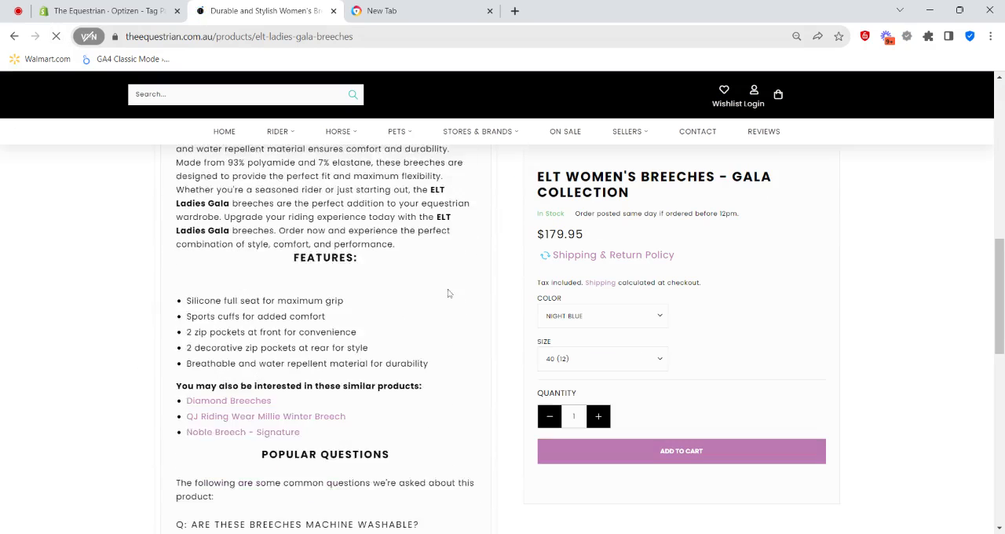
scroll("down", 3)
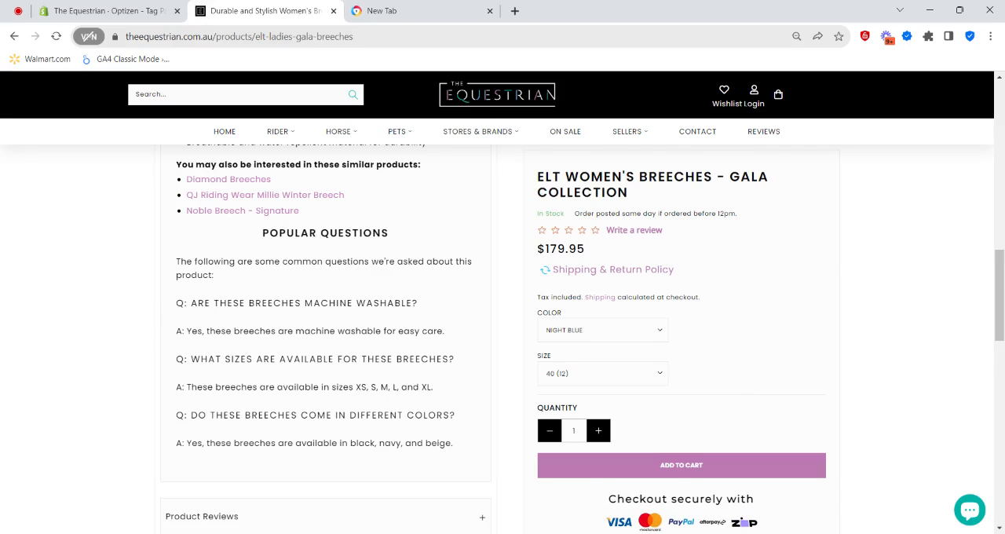
mouse_move(396, 365)
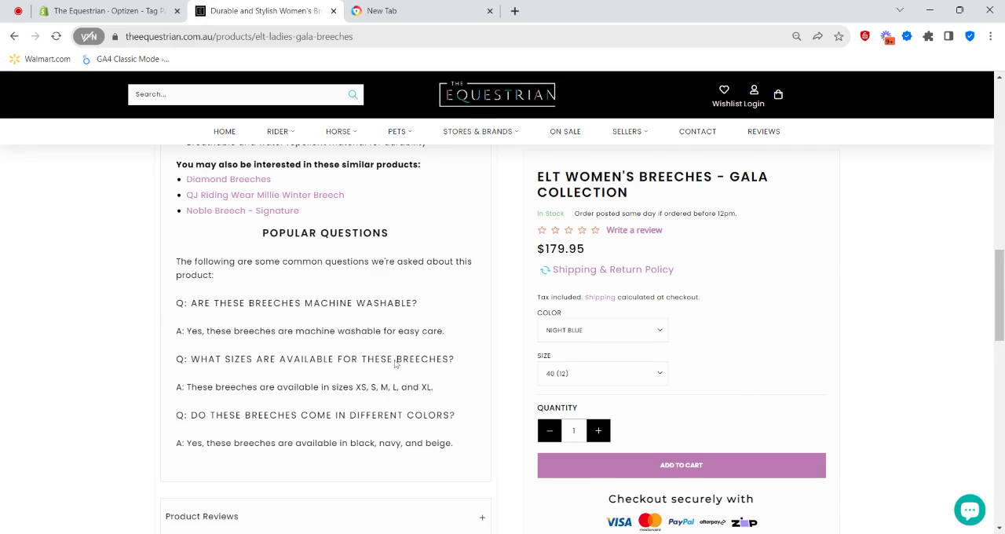
scroll("down", 3)
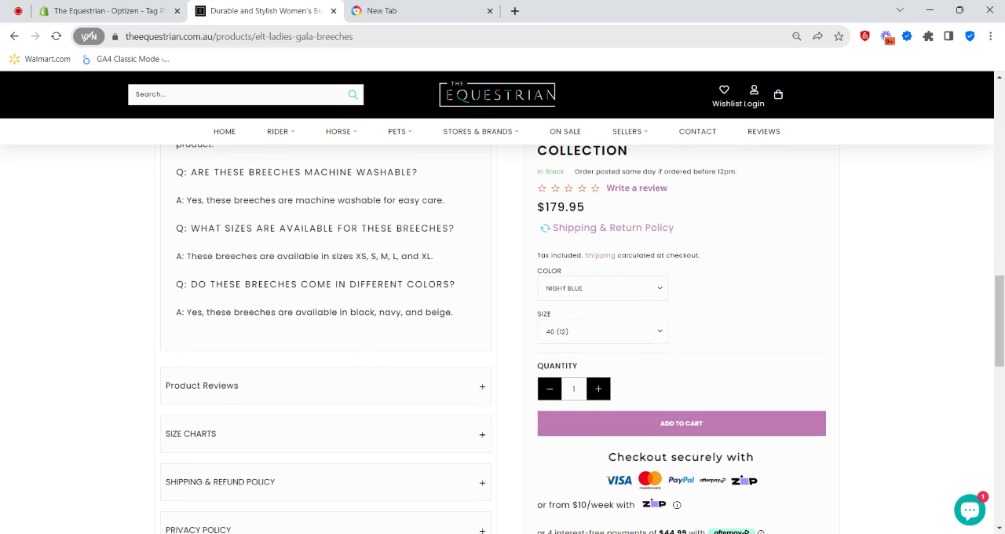
scroll("up", 3)
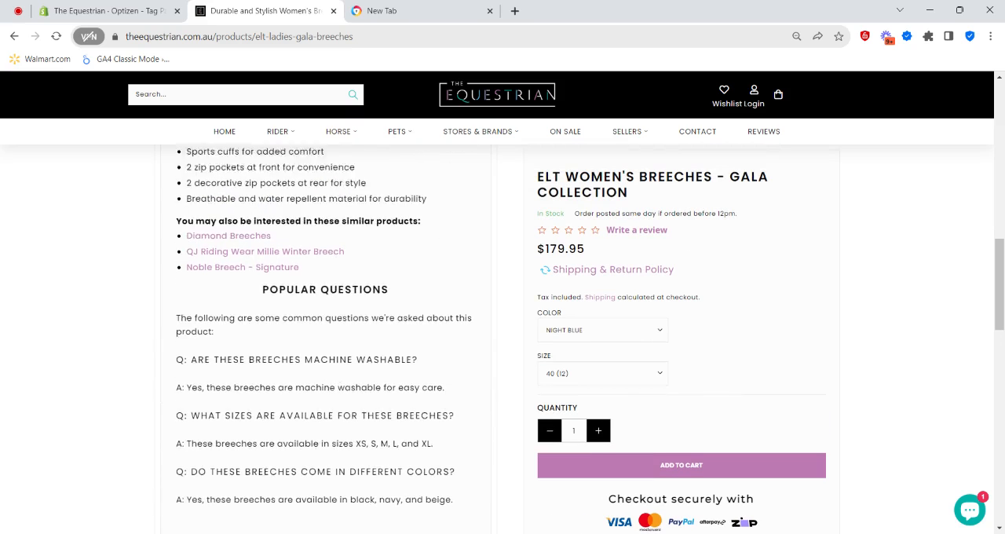
scroll("up", 3)
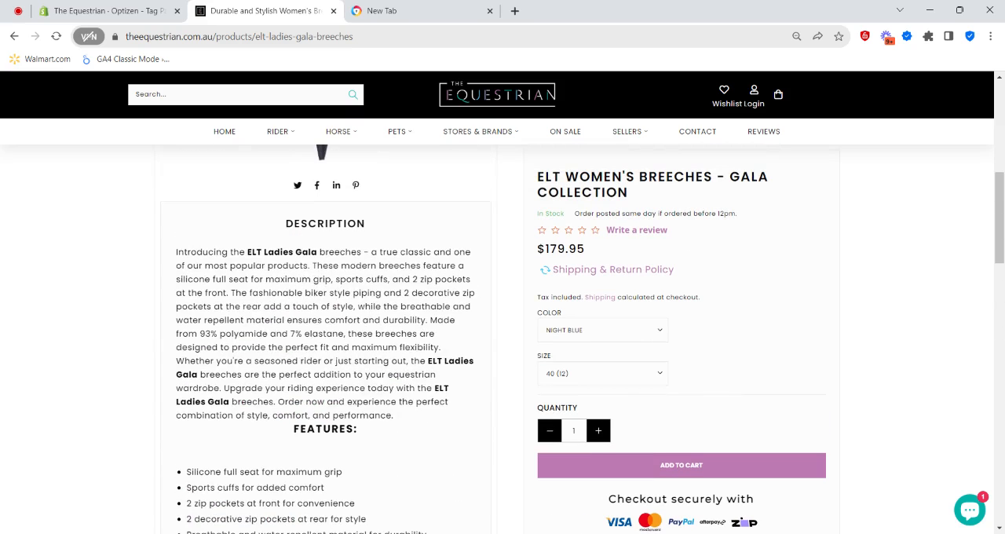
scroll("down", 3)
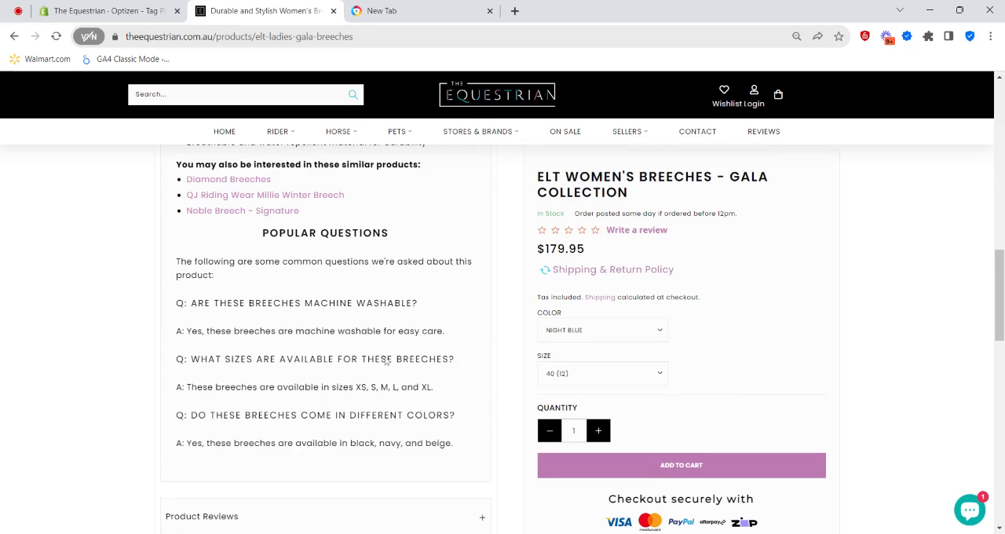
scroll("up", 3)
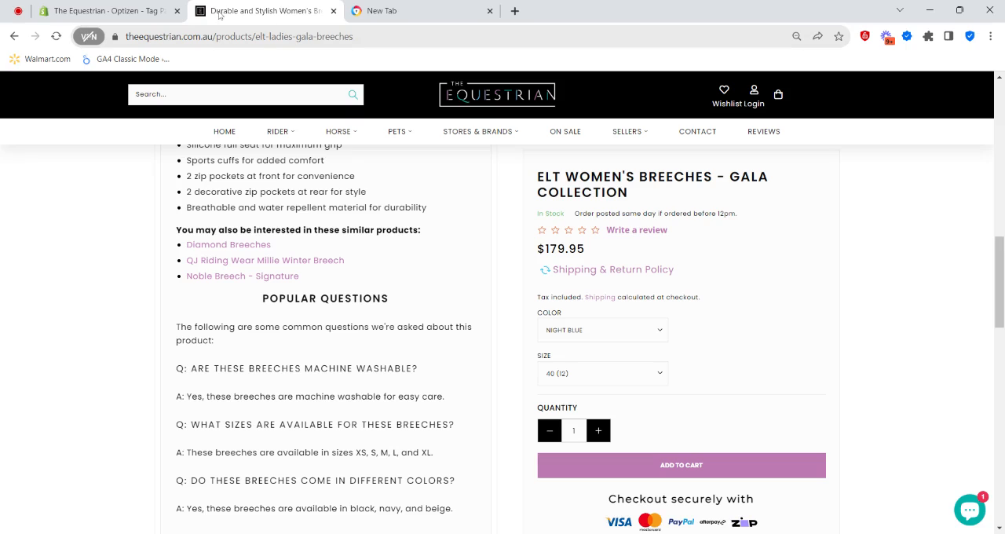
mouse_move(436, 341)
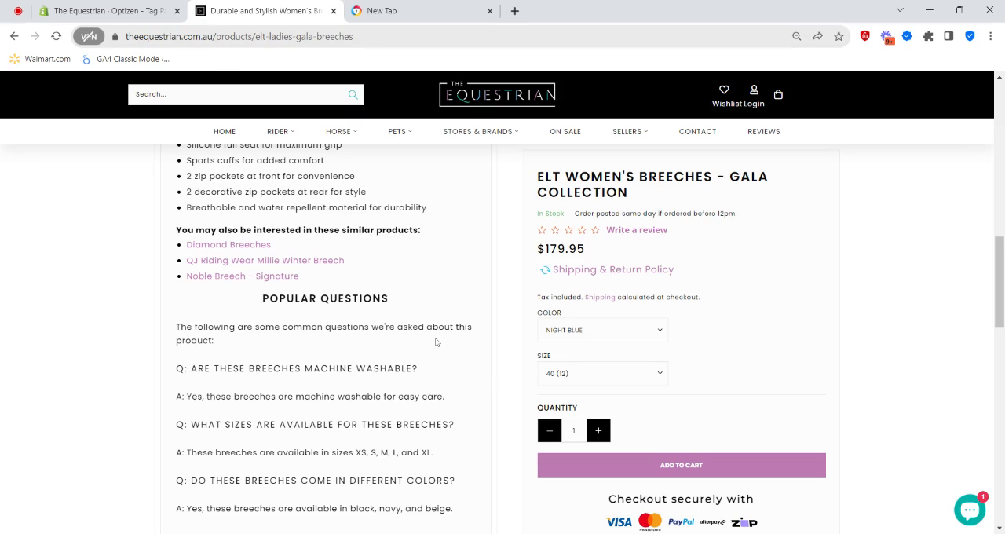
mouse_move(459, 374)
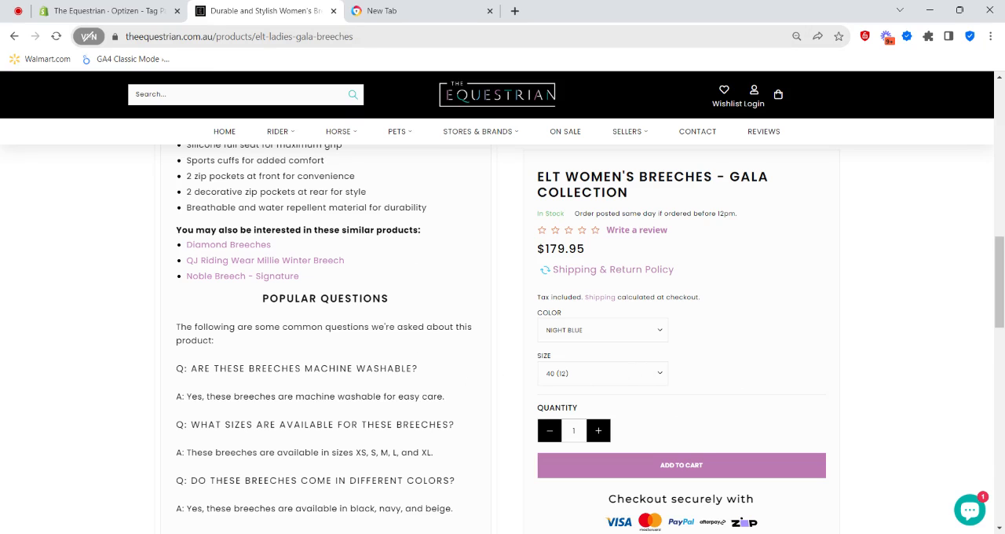
scroll("up", 3)
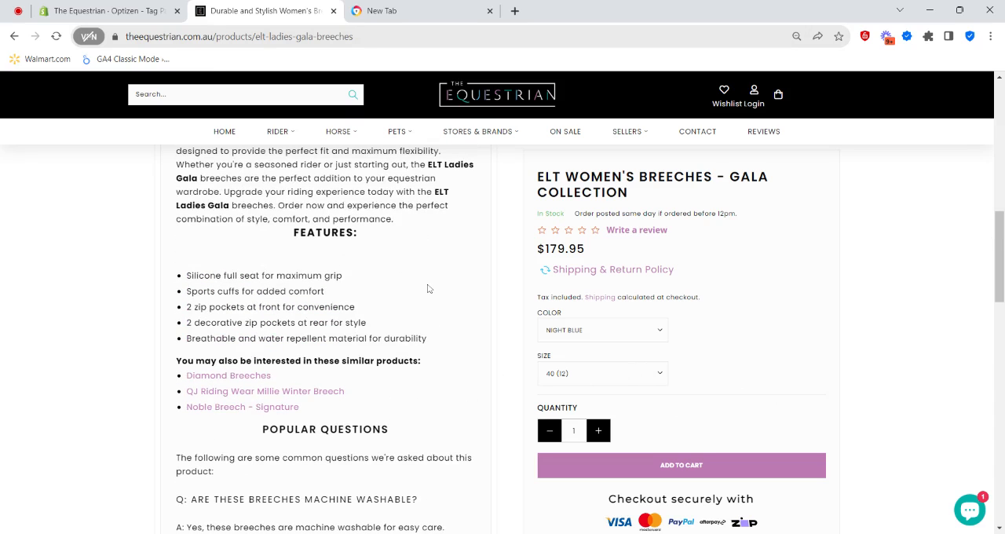
scroll("up", 3)
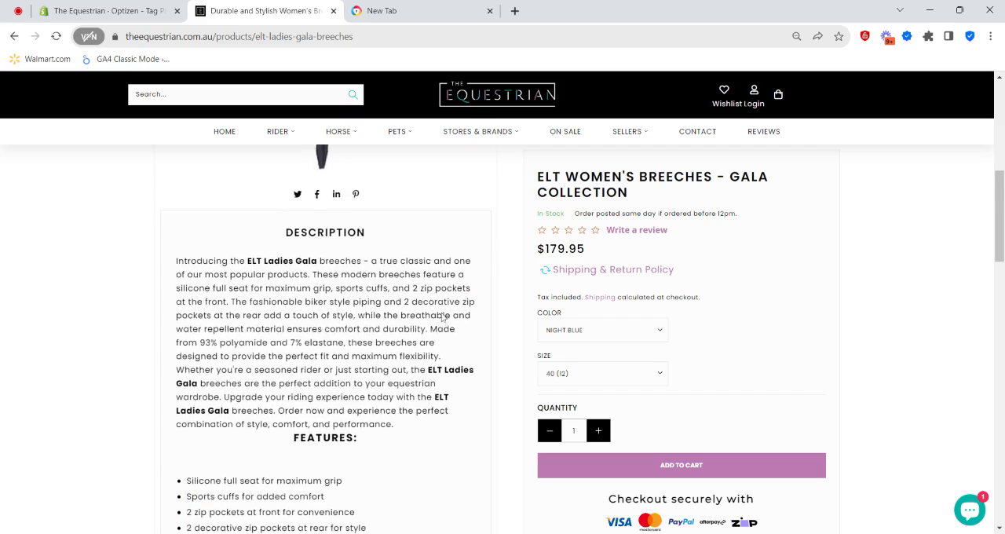
scroll("down", 3)
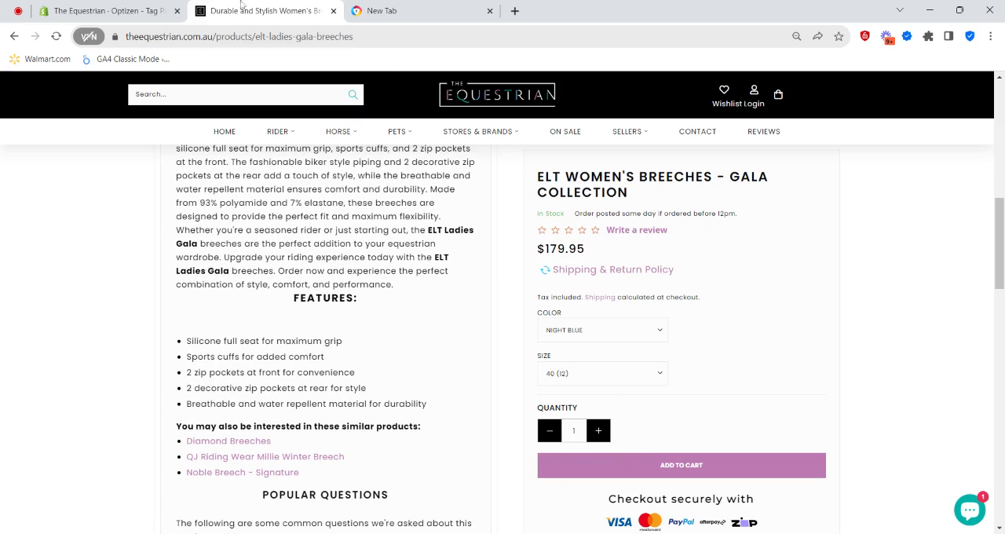
mouse_move(472, 330)
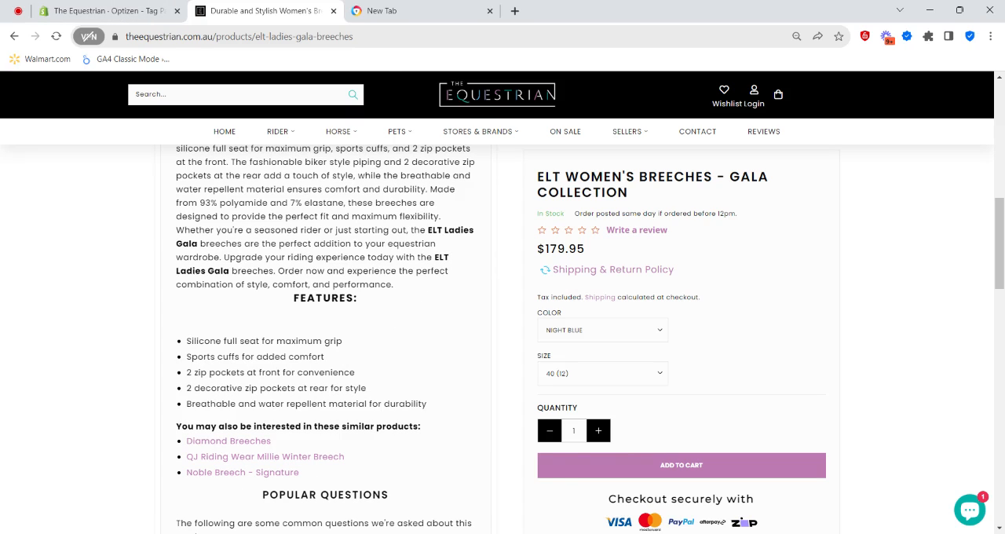
left_click(107, 11)
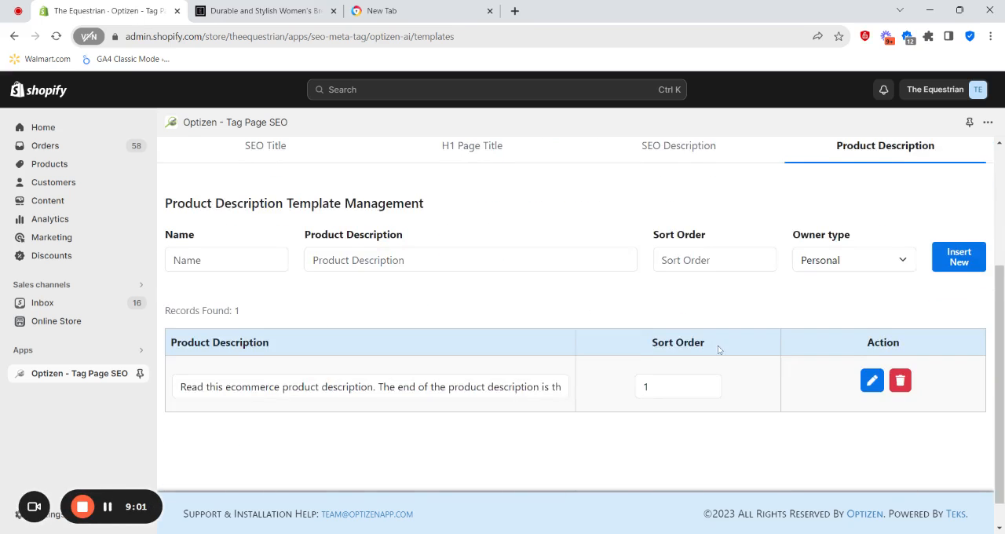
- View the Logs entry details for FAQ Test ELT 4, showing the breeches product updated successfully
left_click(503, 232)
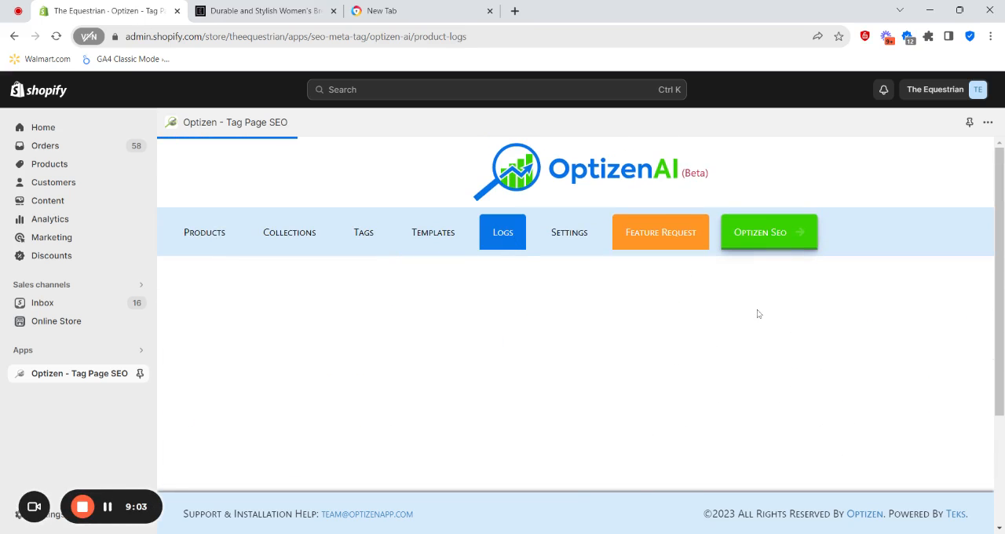
left_click(503, 232)
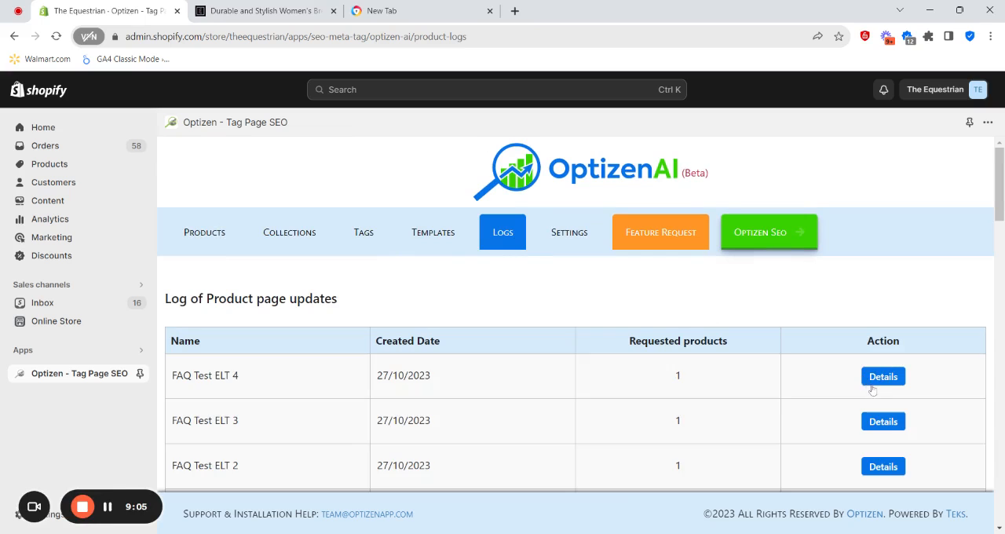
left_click(883, 377)
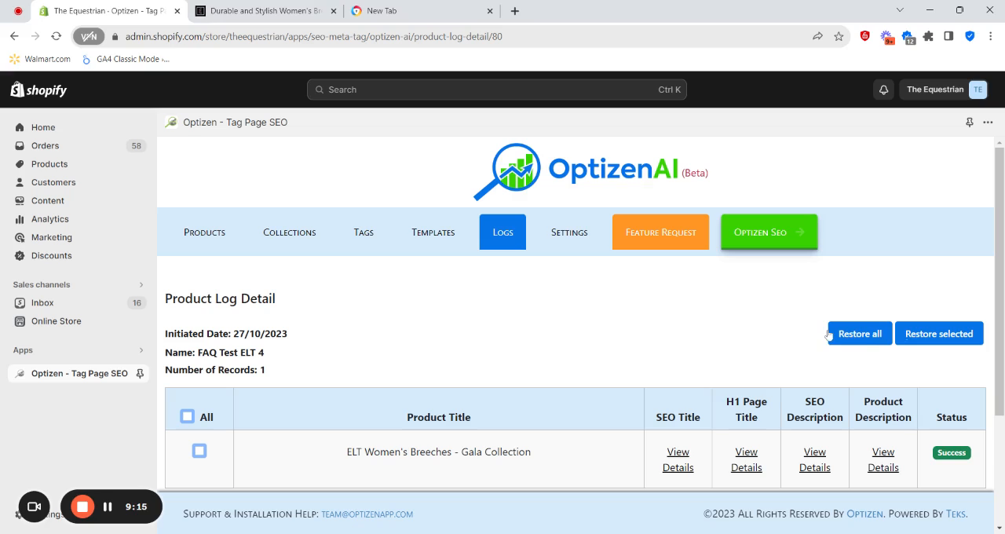
mouse_move(809, 349)
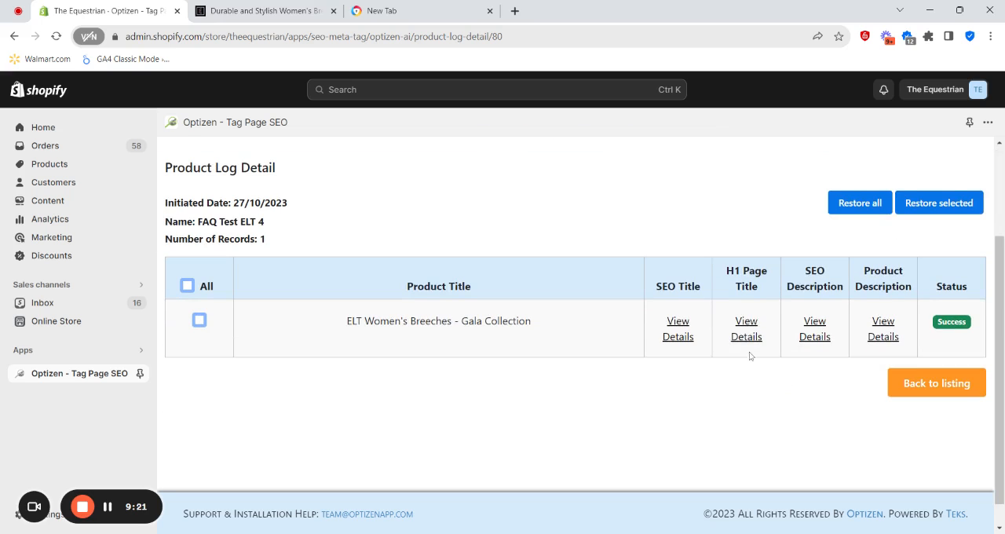
mouse_move(542, 402)
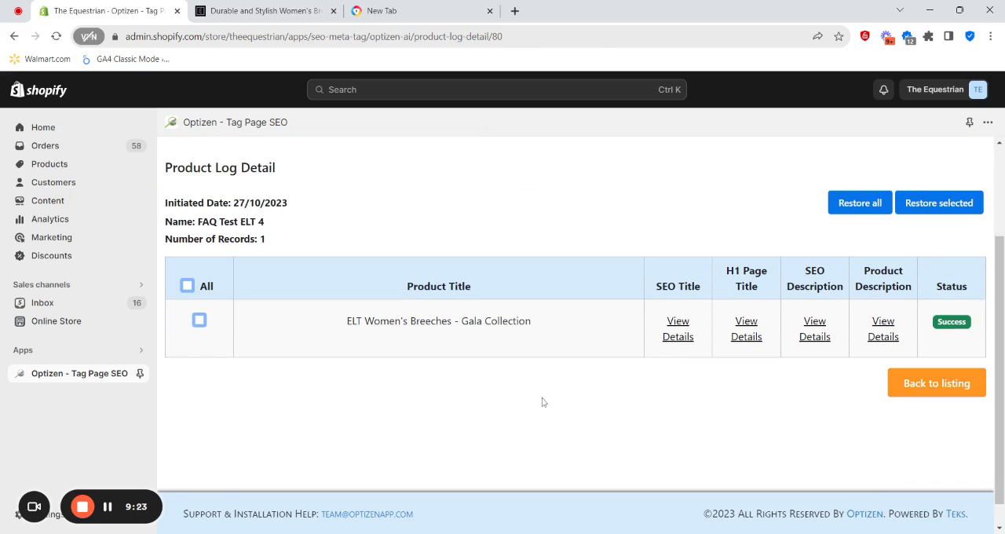